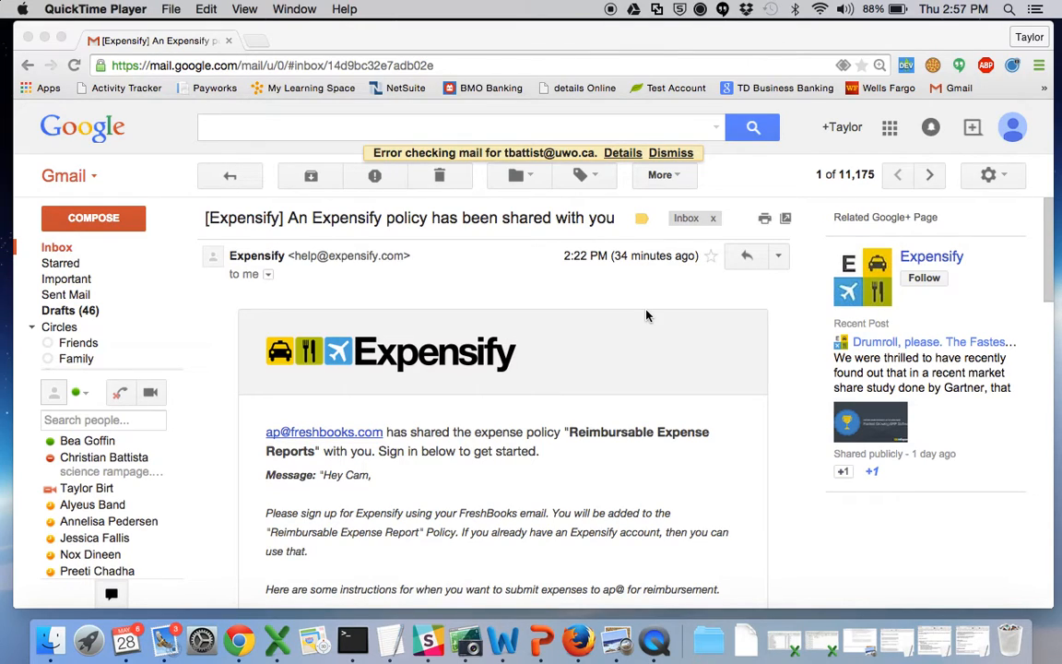
mouse_move(599, 291)
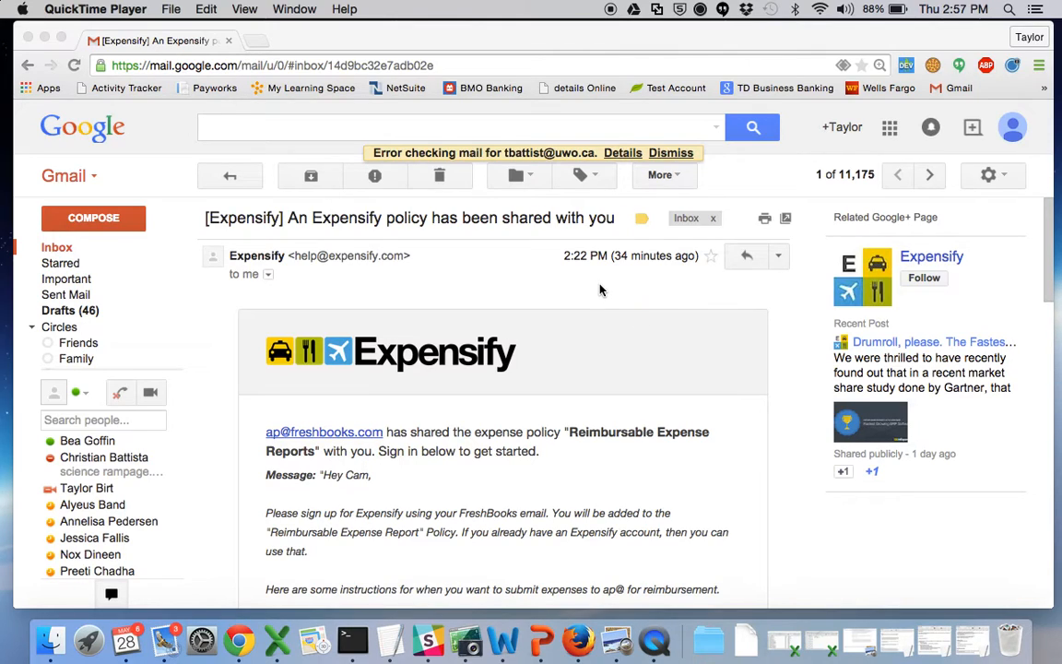
mouse_move(601, 317)
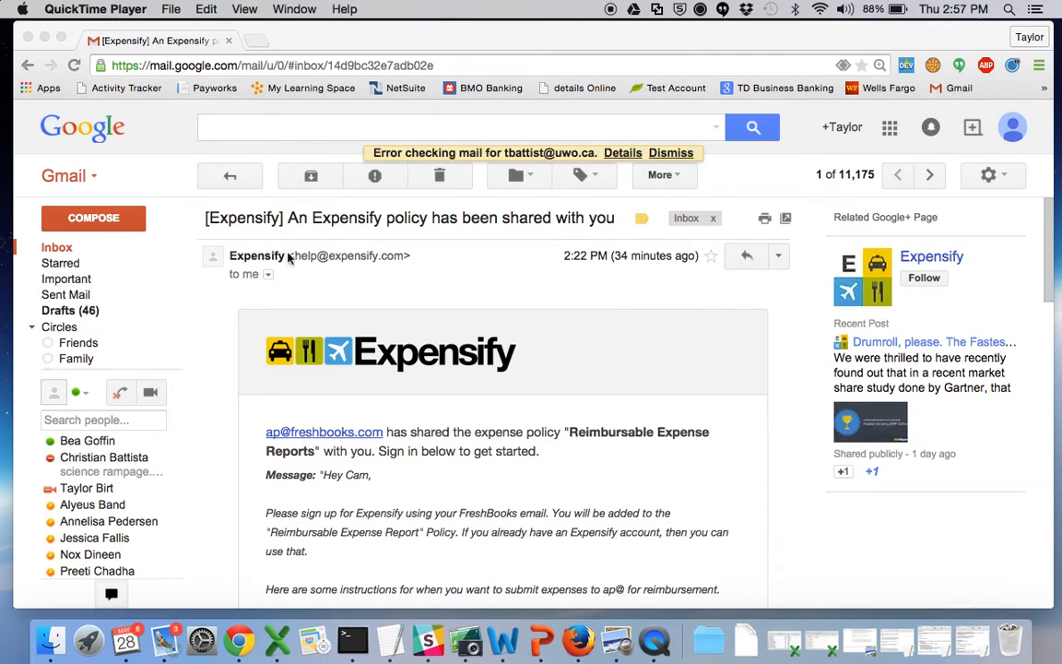
mouse_move(502, 292)
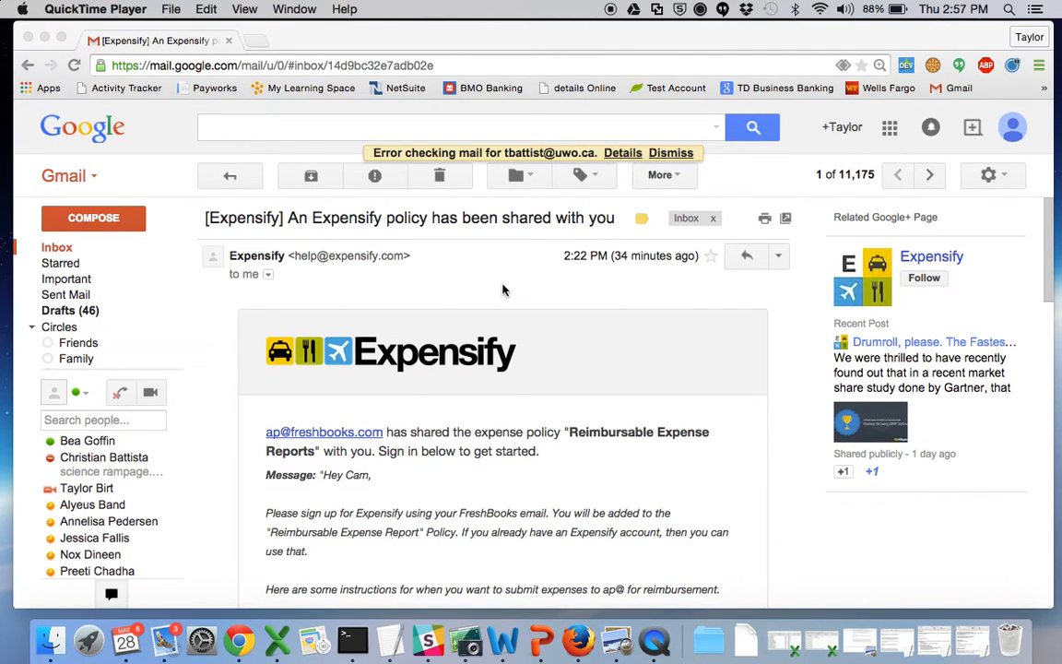
Step: Follow the invitation email's Sign In link and log into Expensify with the account password
scroll("down", 3)
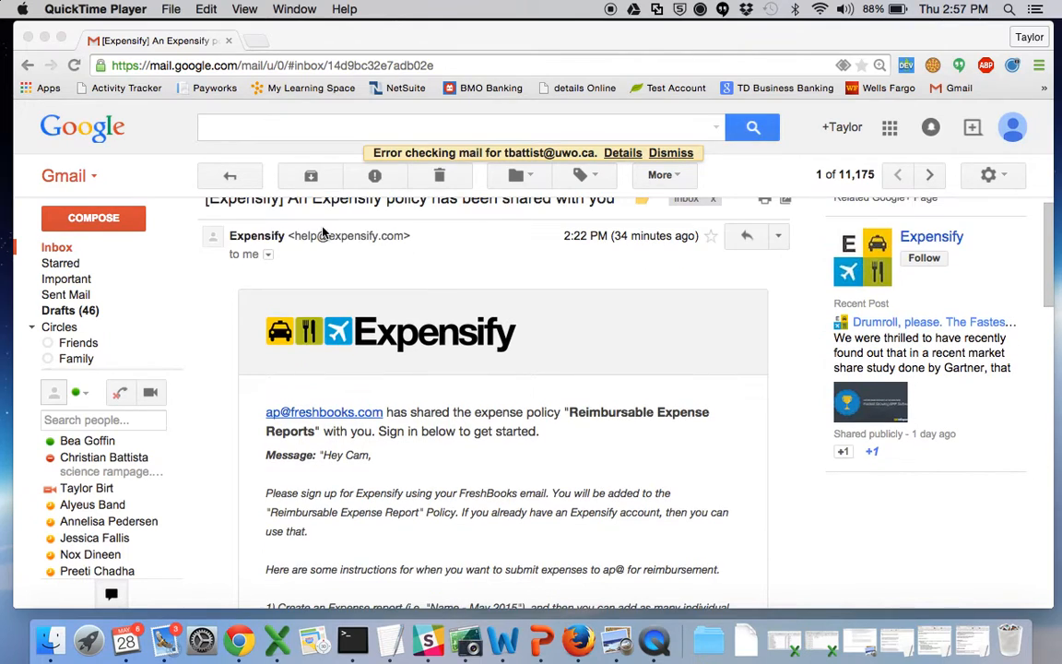
mouse_move(347, 243)
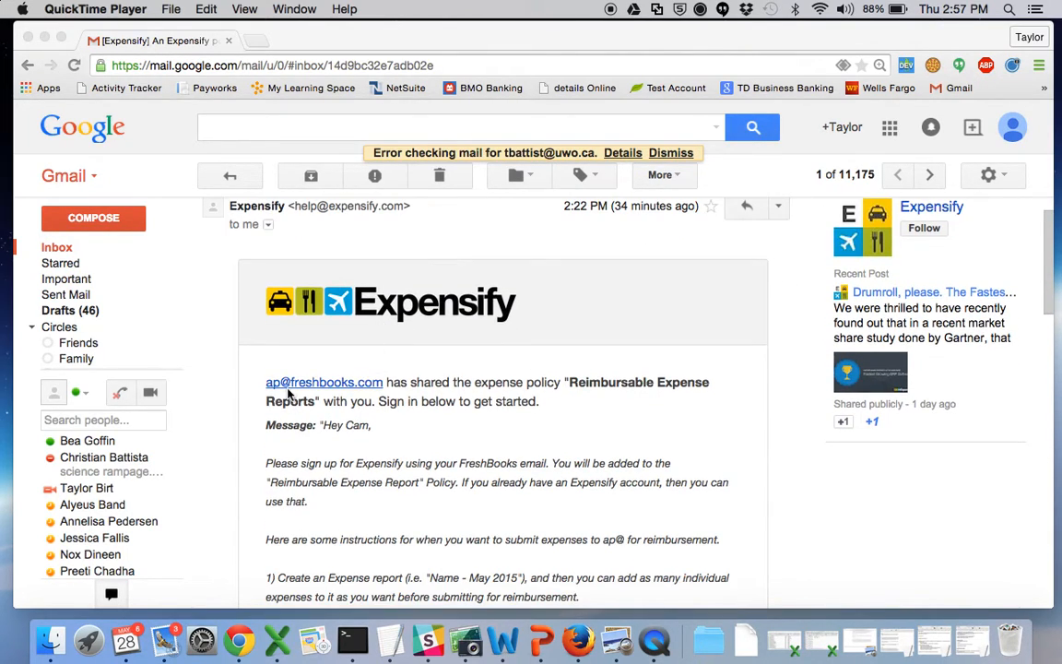
scroll("down", 3)
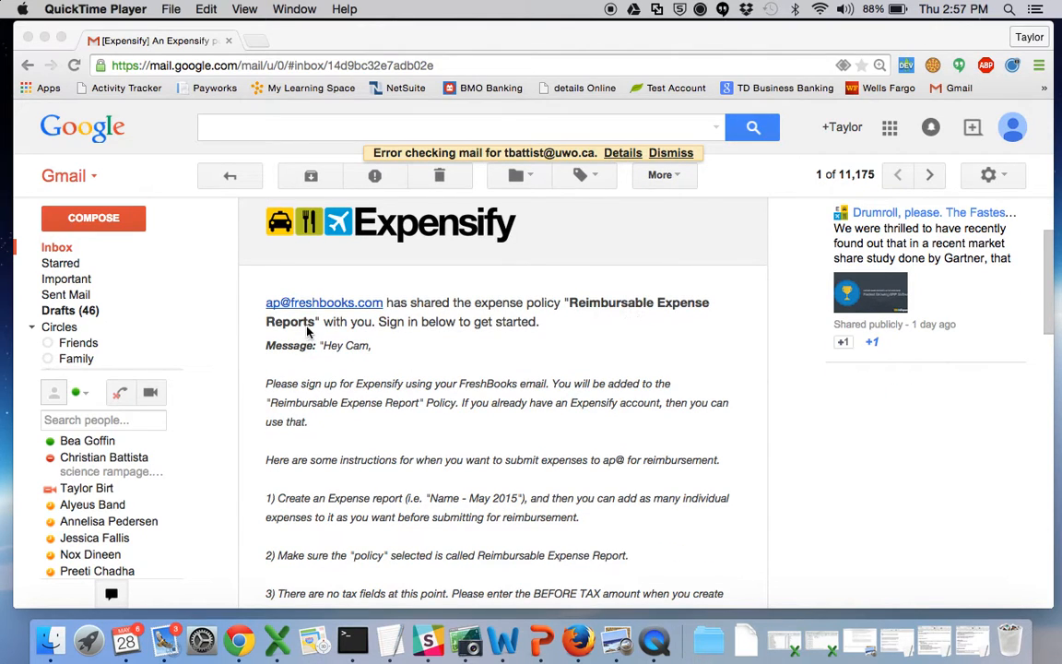
scroll("down", 3)
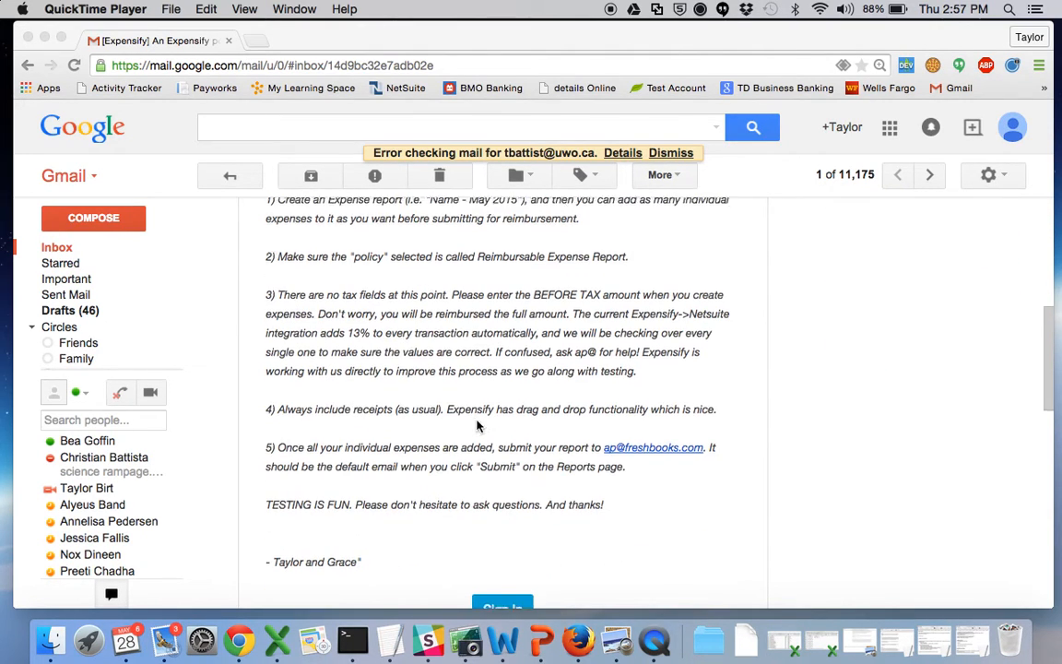
scroll("up", 3)
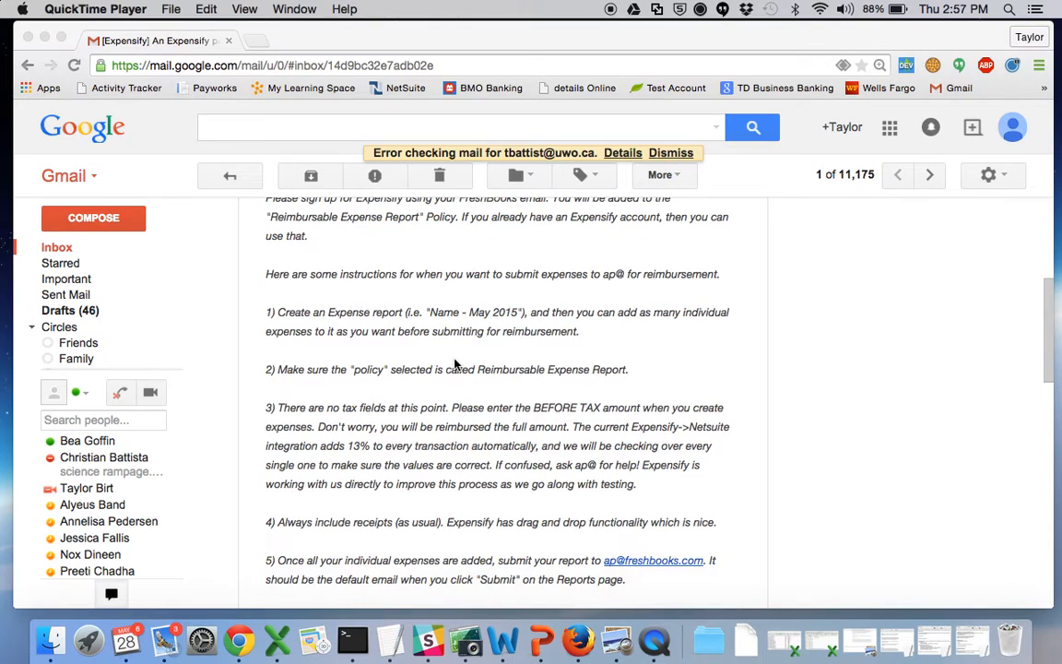
scroll("down", 3)
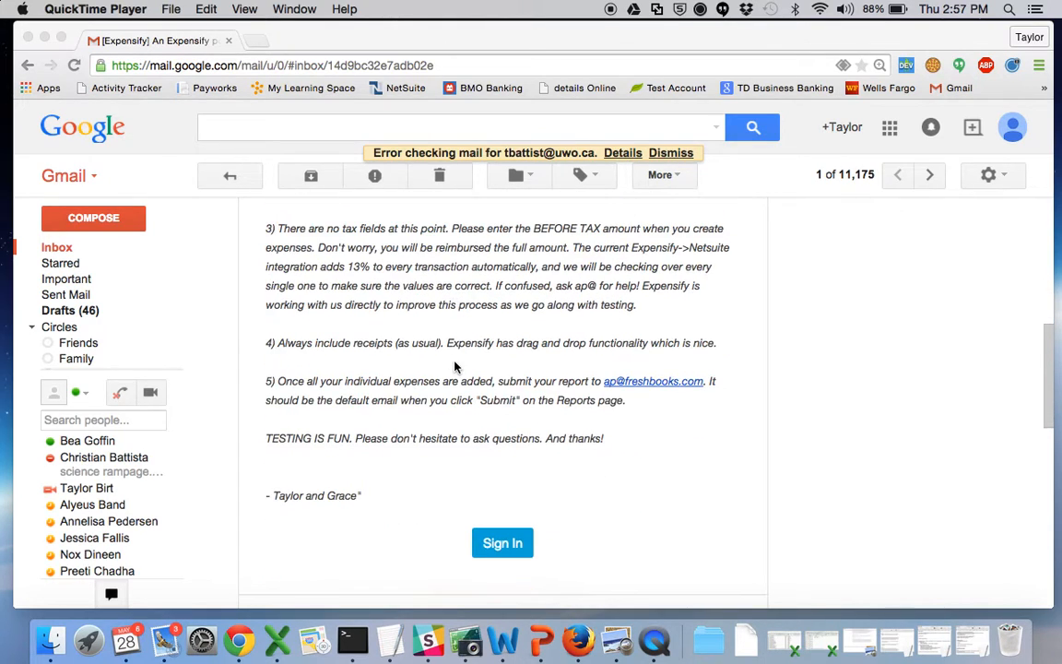
scroll("down", 3)
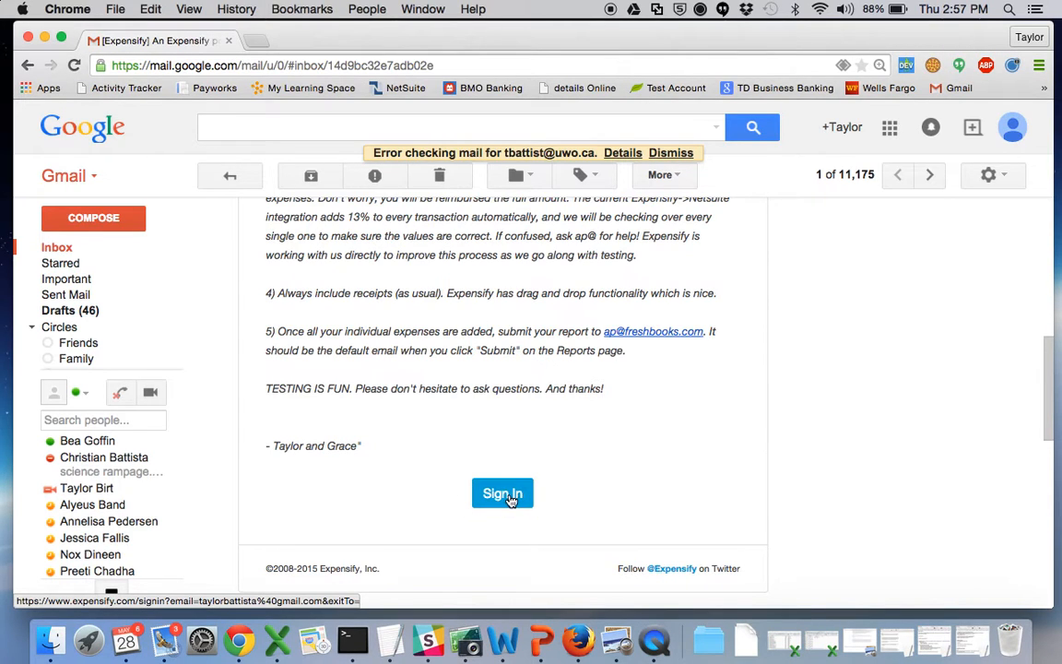
left_click(501, 494)
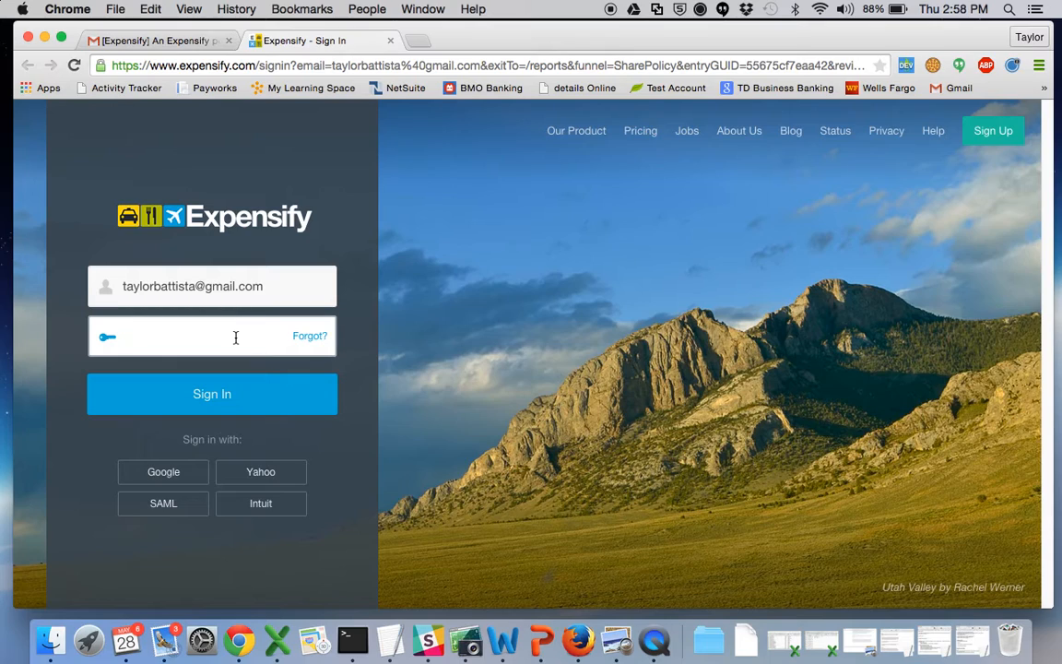
type("password")
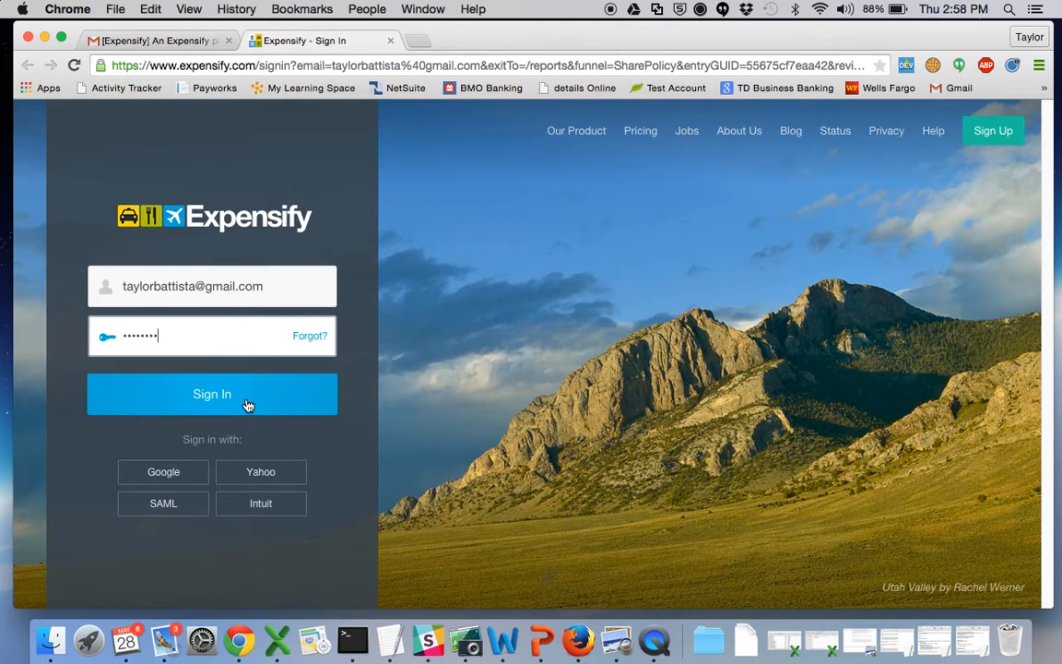
left_click(212, 395)
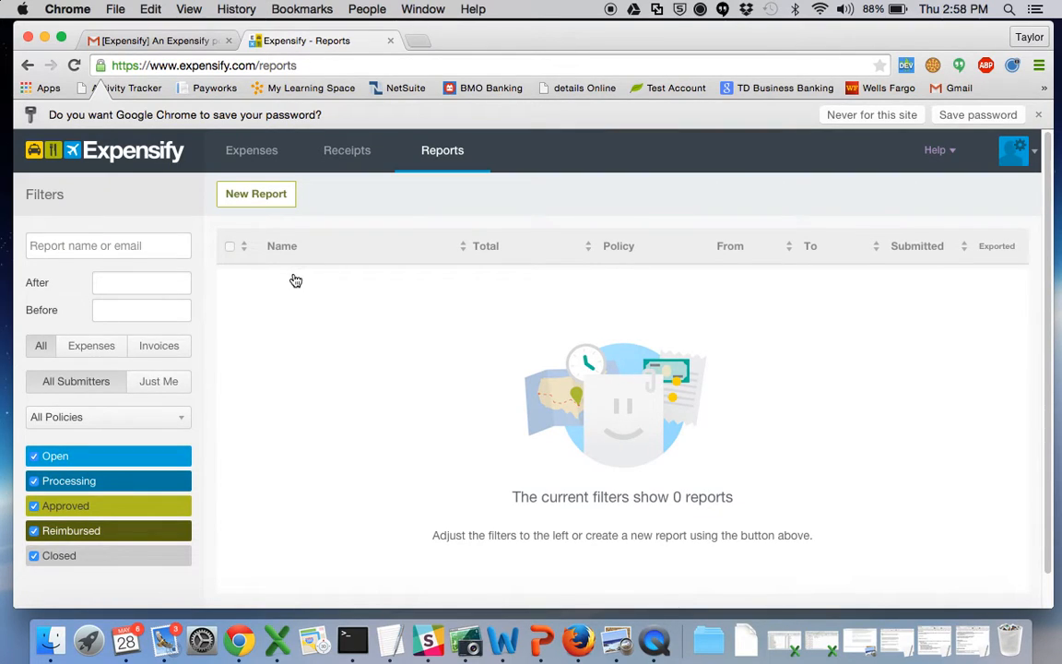
mouse_move(827, 258)
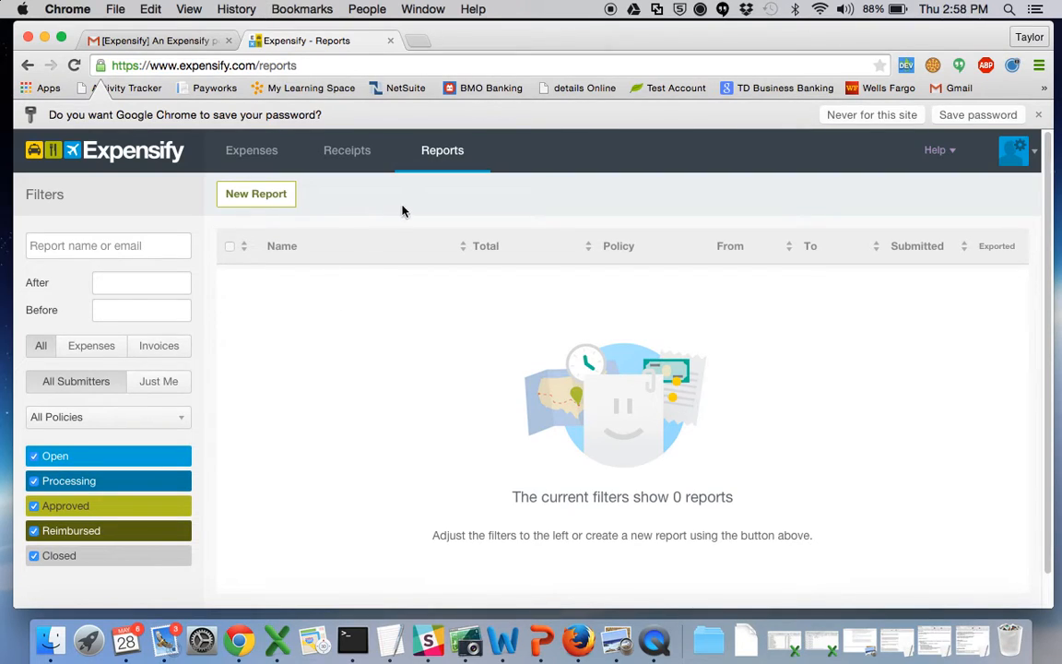
mouse_move(523, 396)
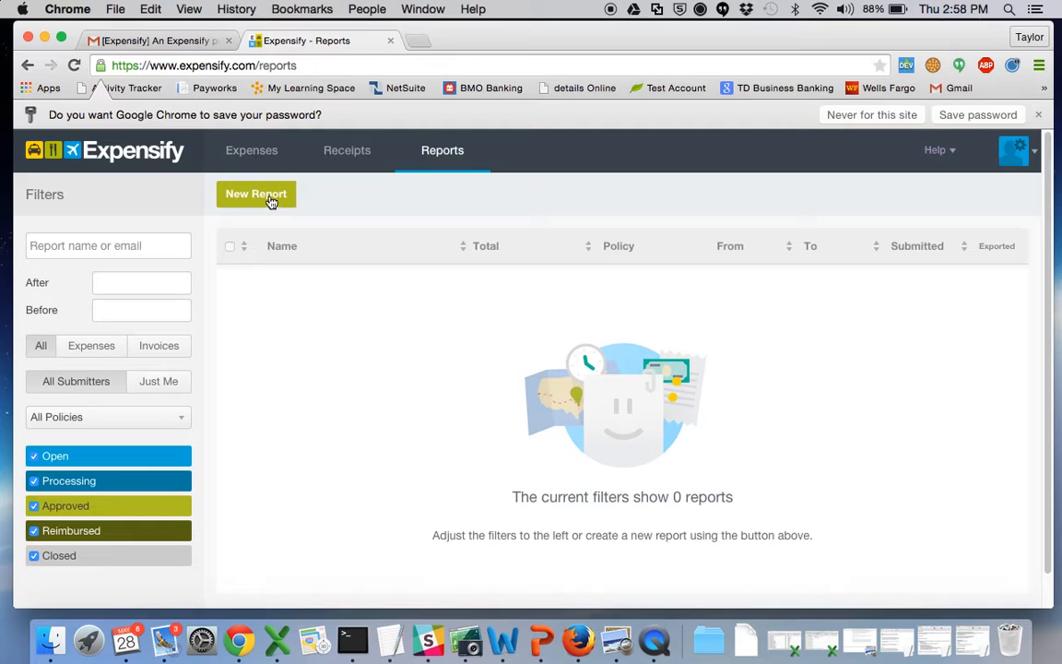
Step: Create a new expense report from the Reports page
left_click(256, 194)
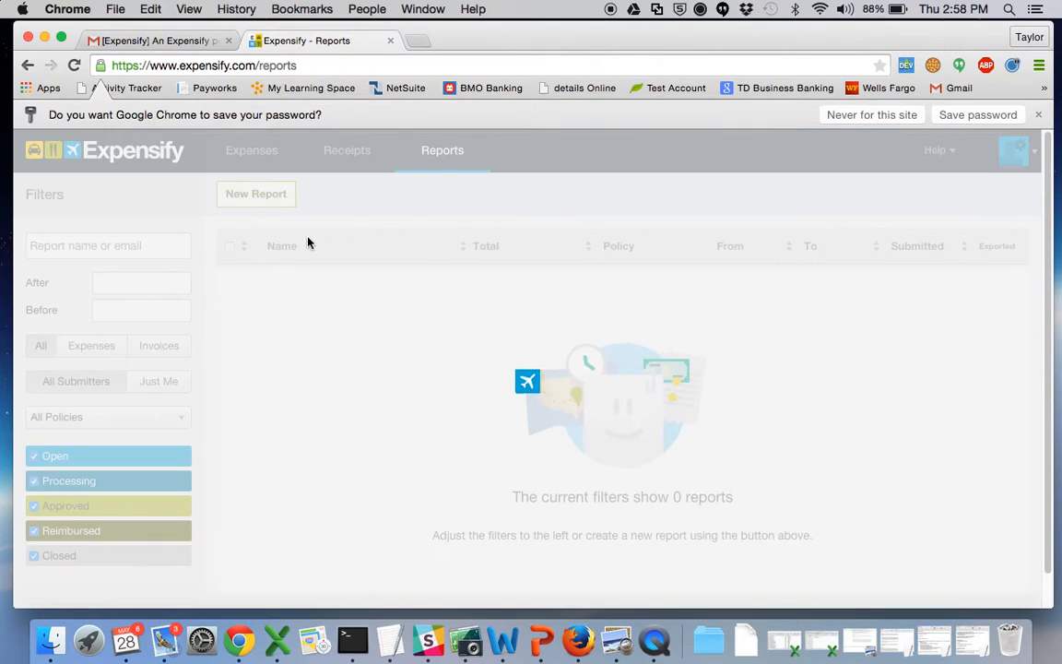
Step: Title the report 'Taylor - May 2015' and assign the Reimbursable Expense Reports policy
left_click(255, 194)
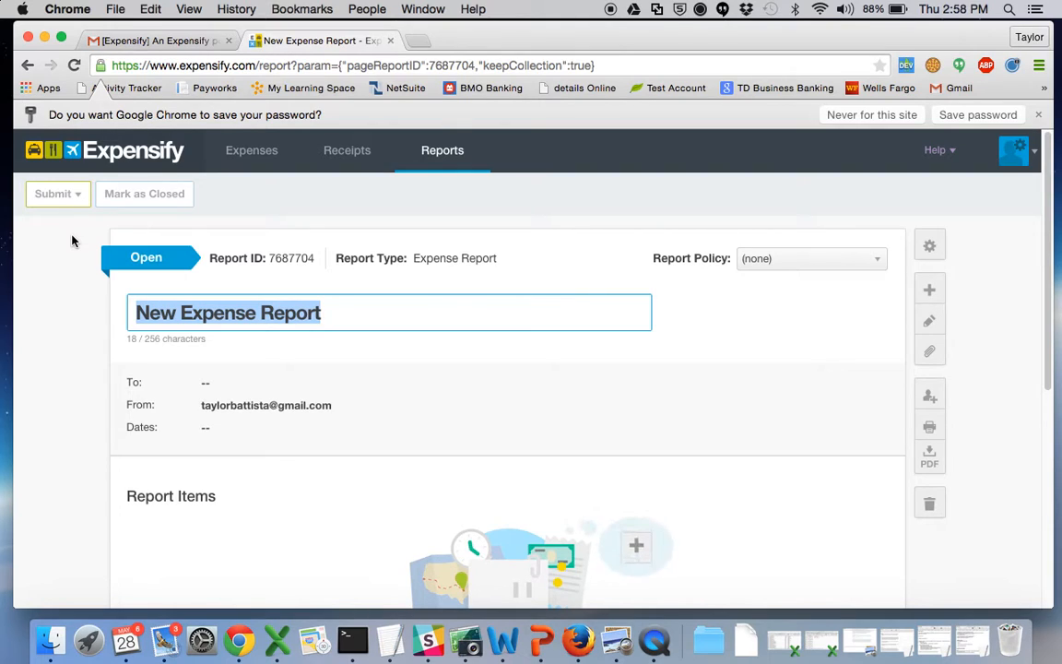
type("Taylor -")
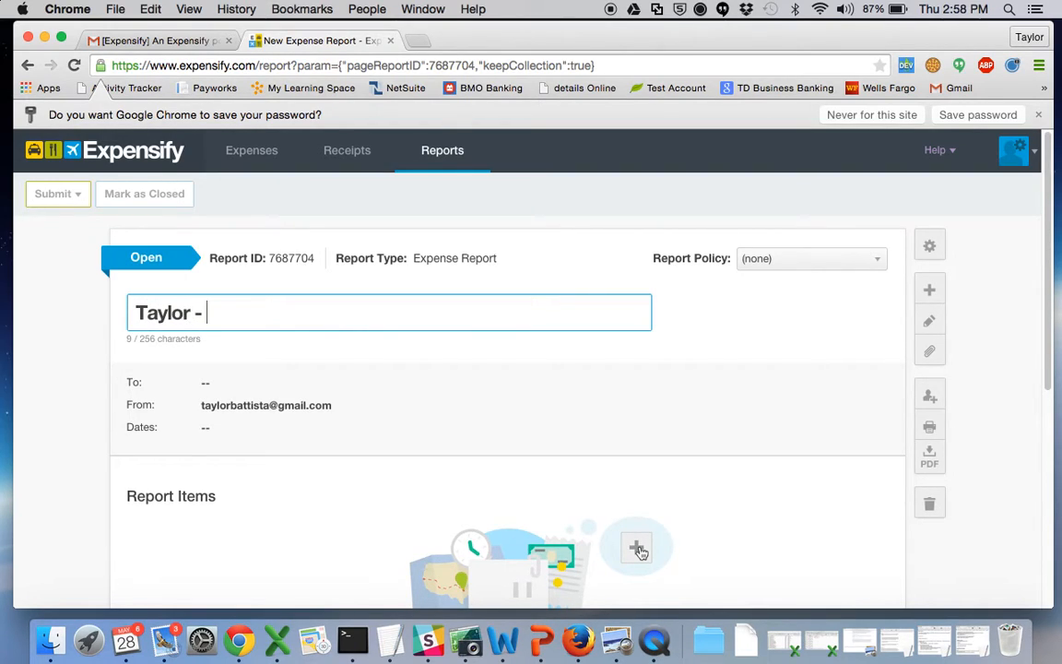
type("May 2015")
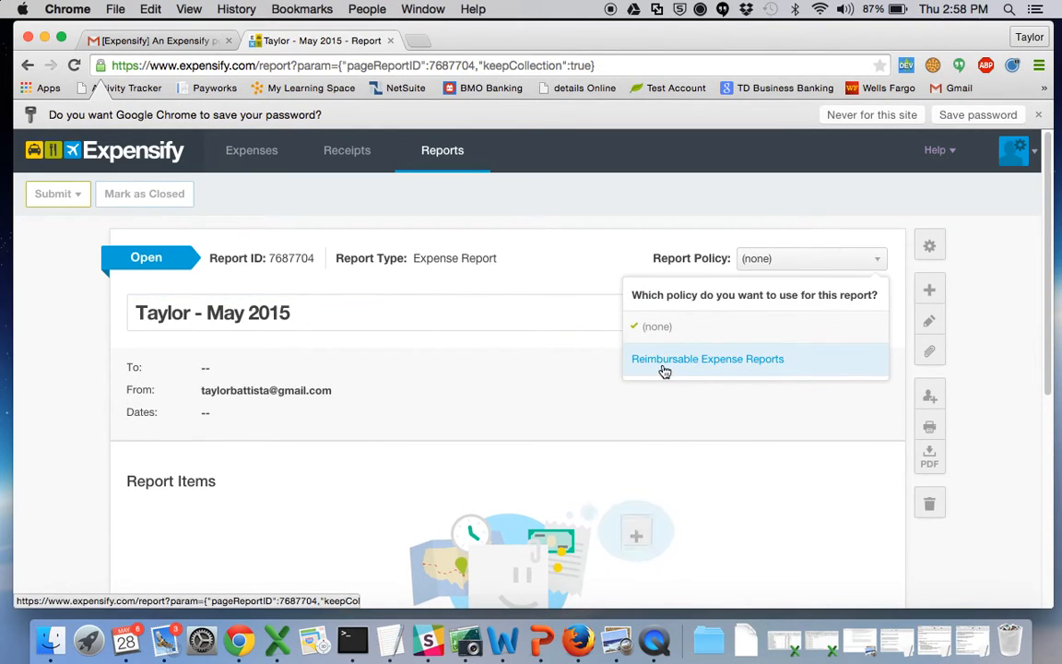
left_click(708, 357)
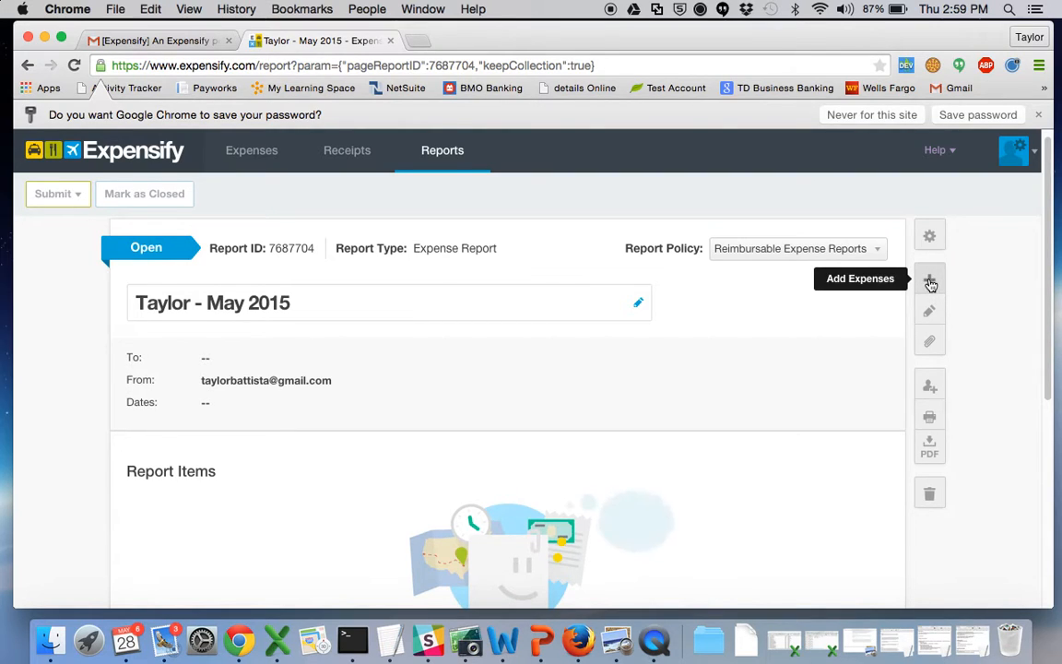
Step: Bring up the Add Expenses To Report window for 'Taylor - May 2015'
left_click(929, 280)
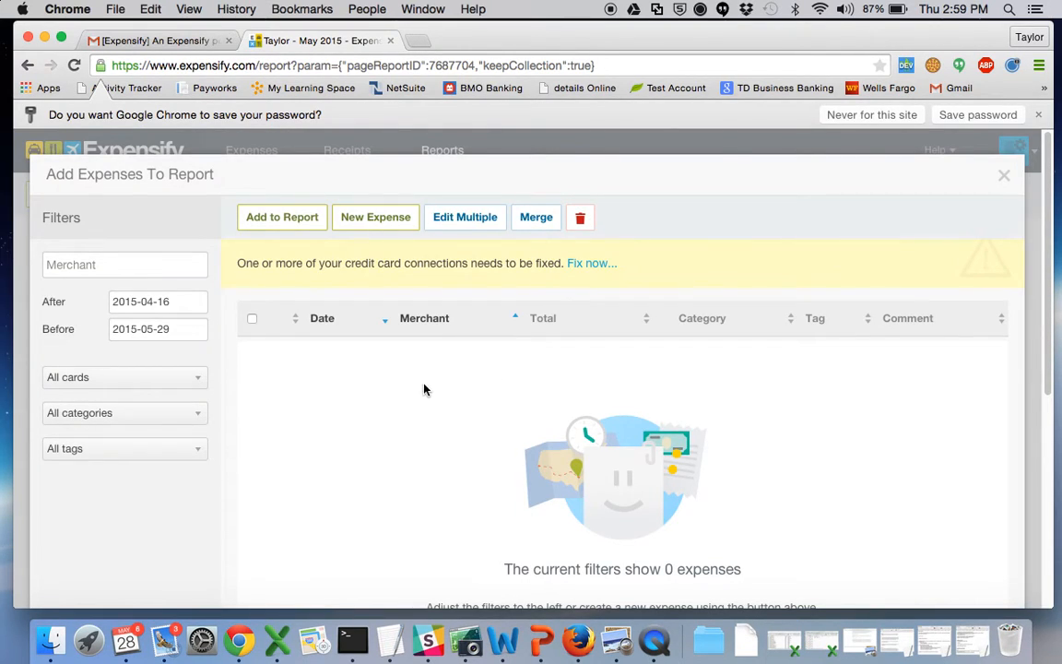
mouse_move(361, 427)
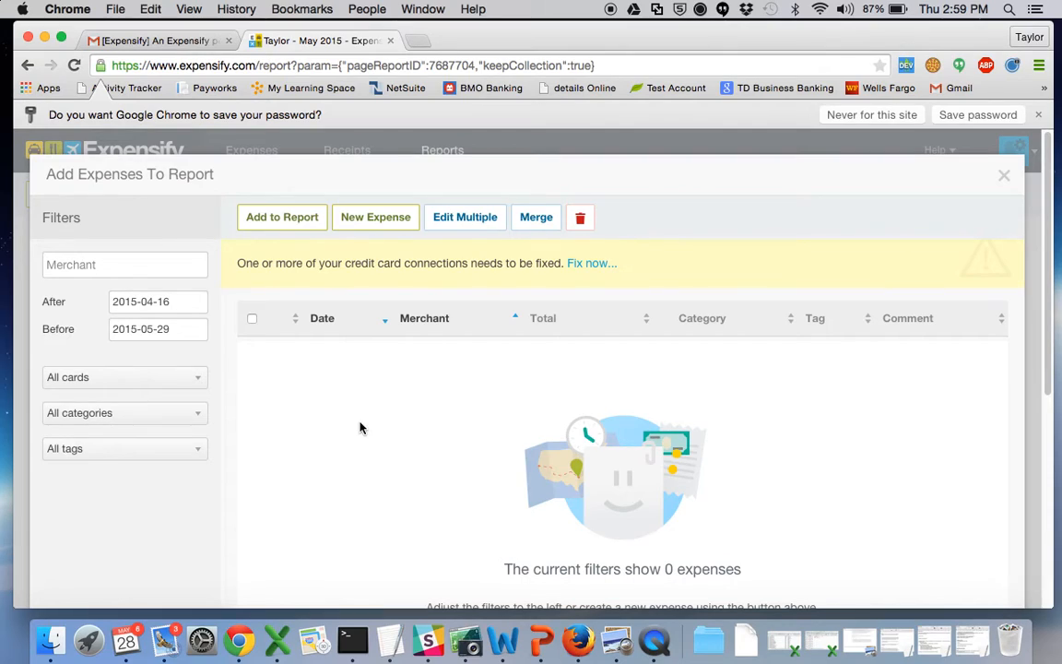
mouse_move(363, 371)
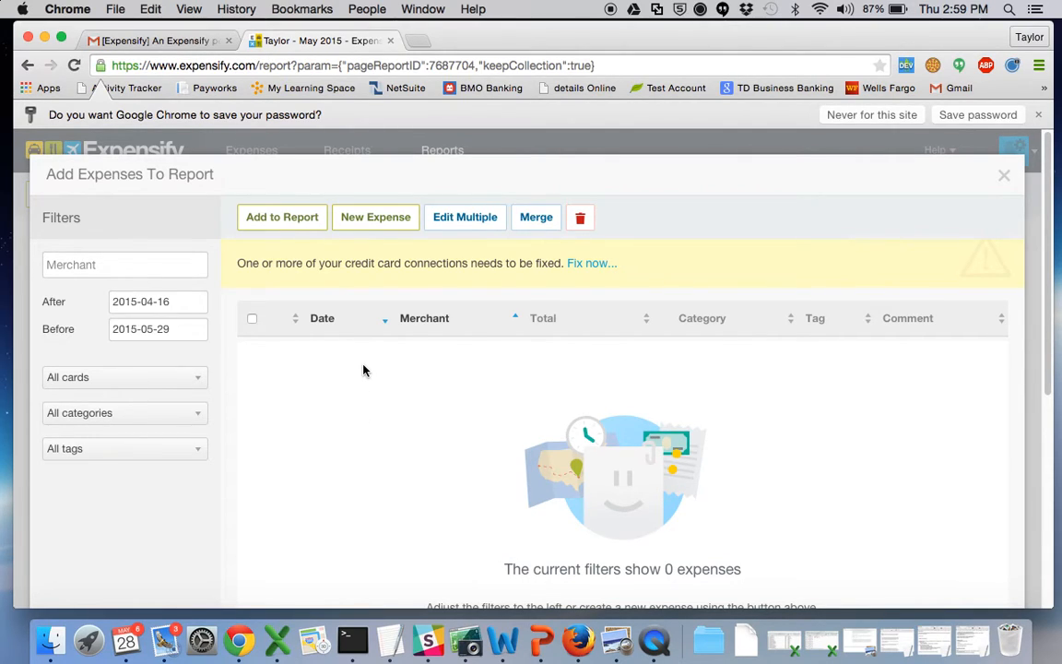
mouse_move(369, 369)
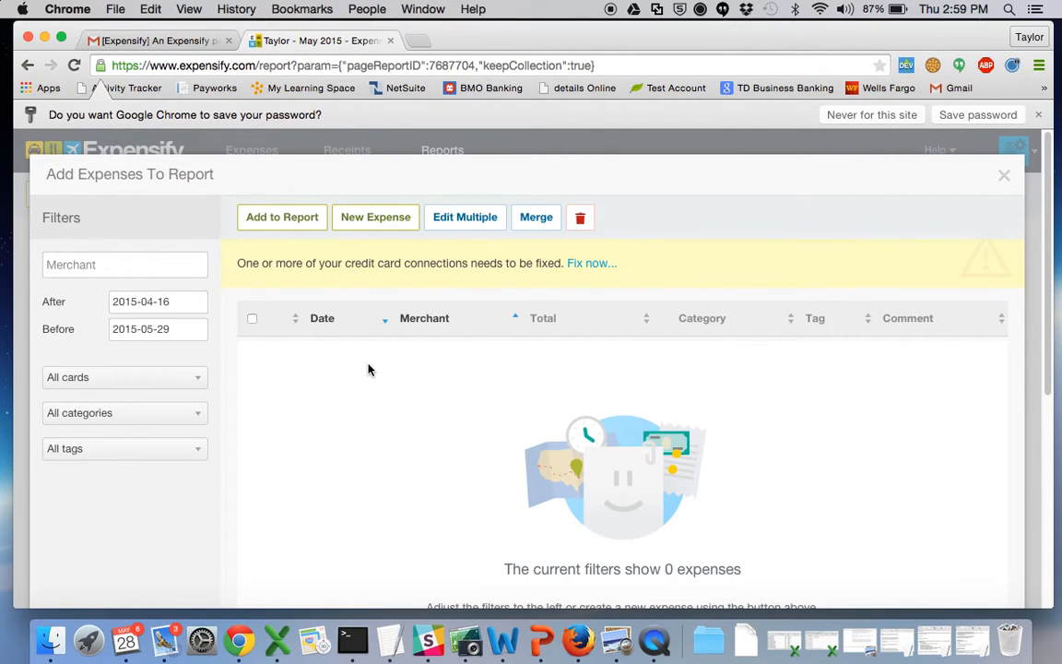
mouse_move(380, 365)
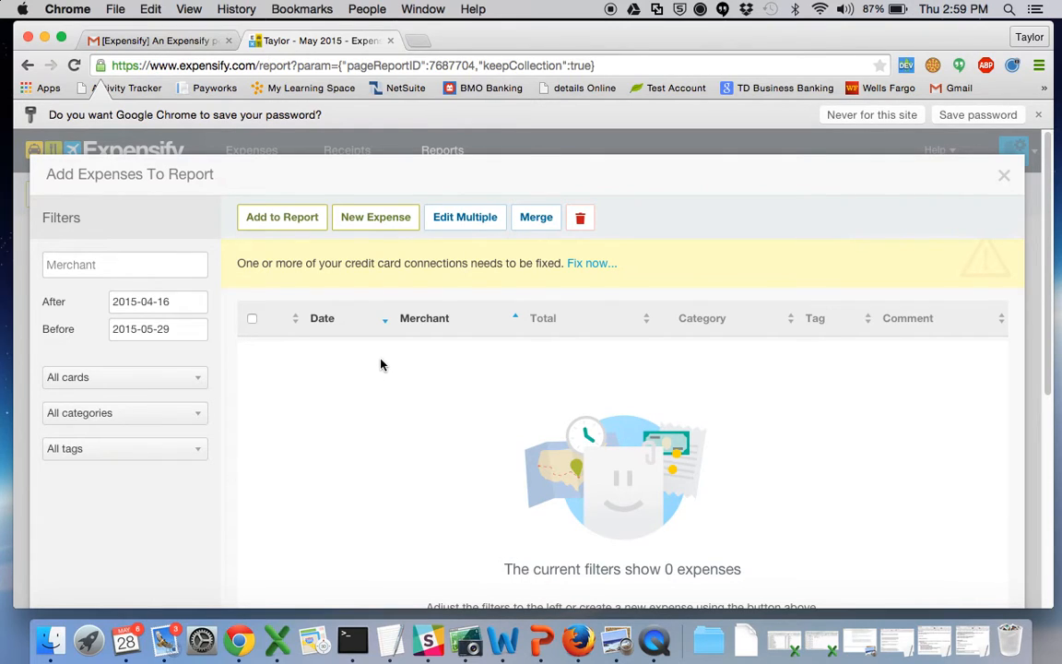
mouse_move(258, 358)
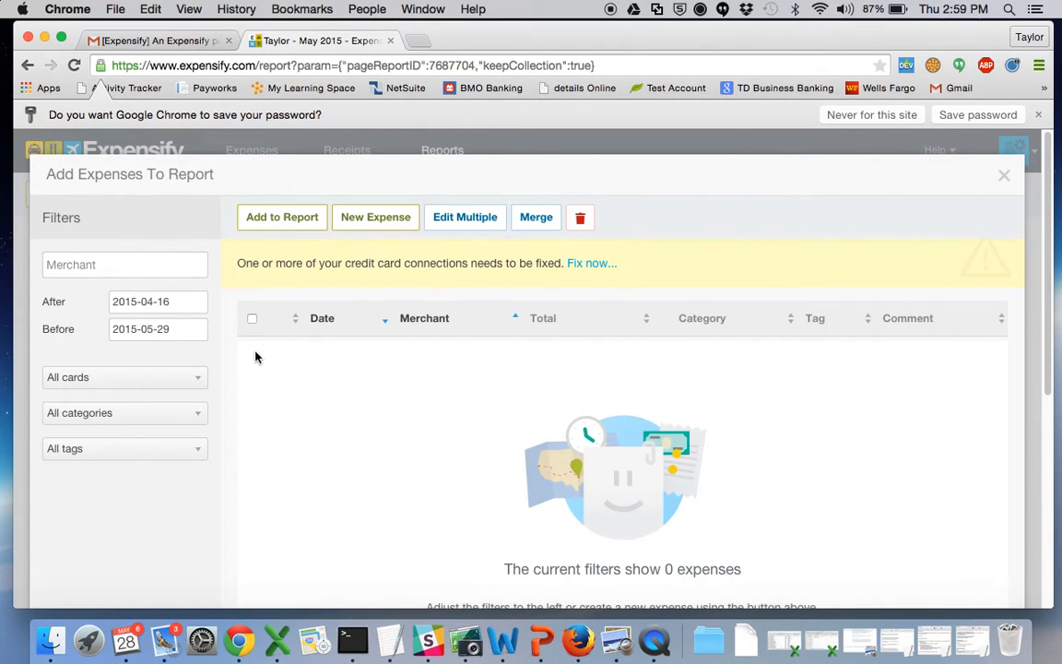
mouse_move(388, 389)
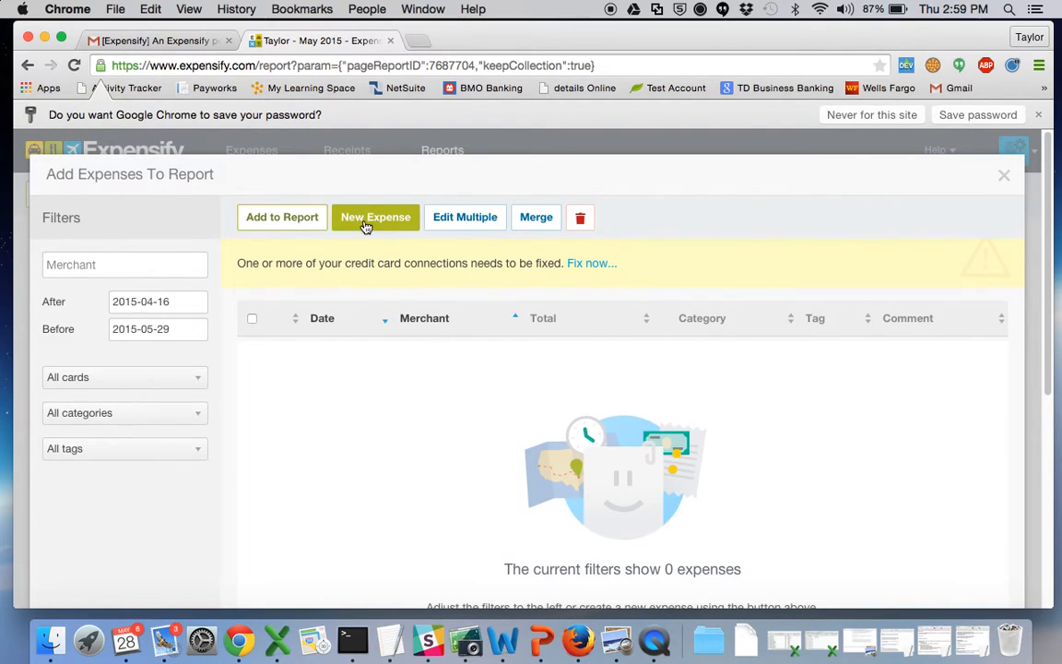
Step: Enter merchant The Beer Store and a total of 149 CAD
left_click(376, 218)
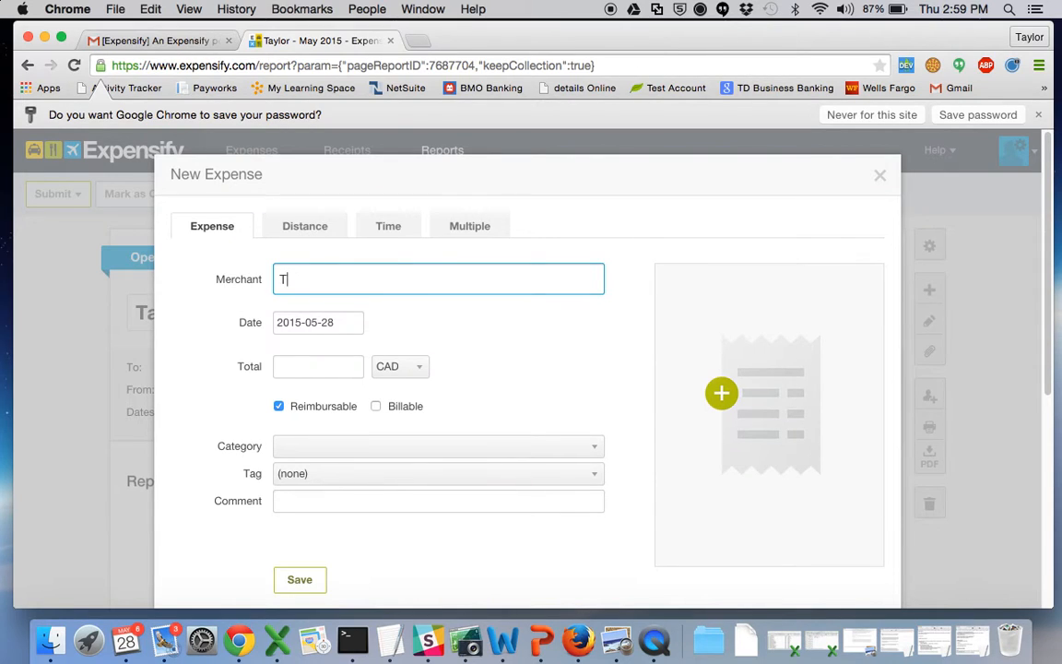
type("he Beer Store")
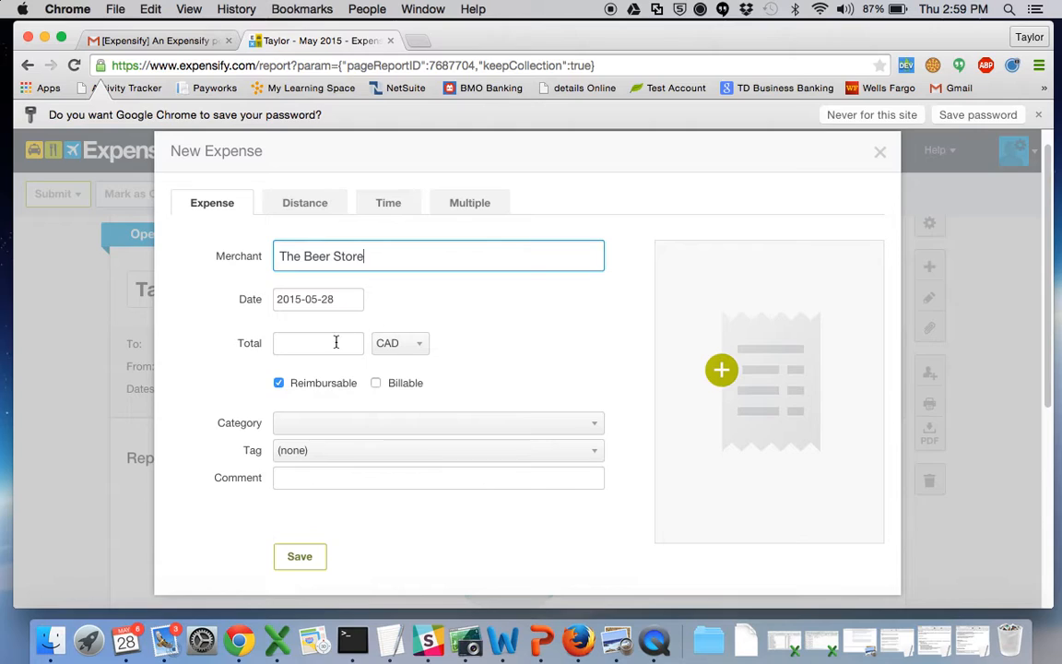
type("1")
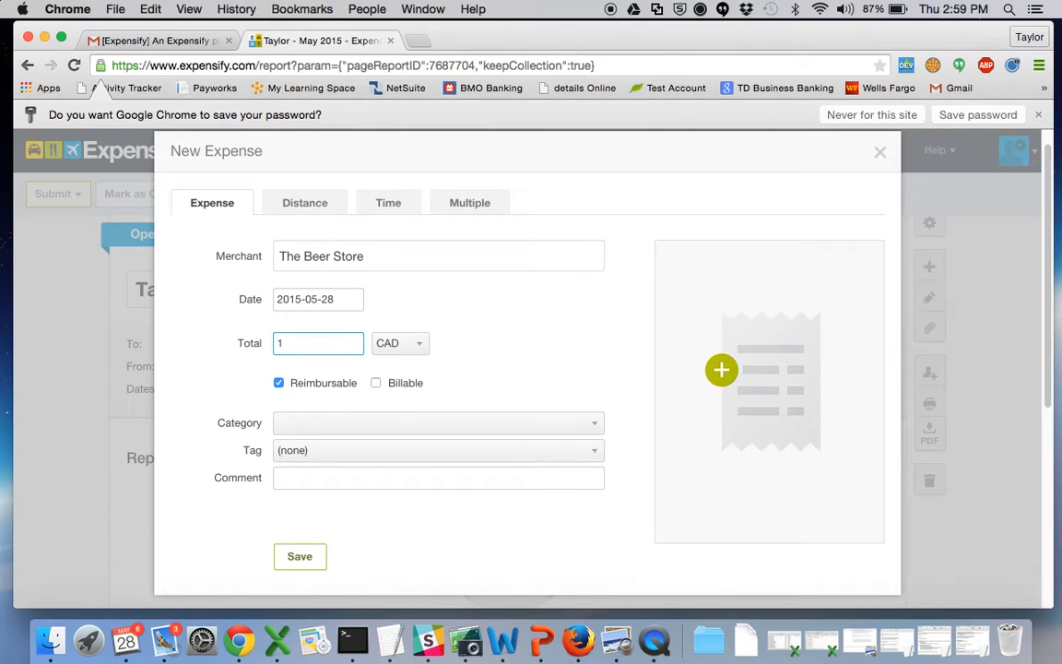
type("49")
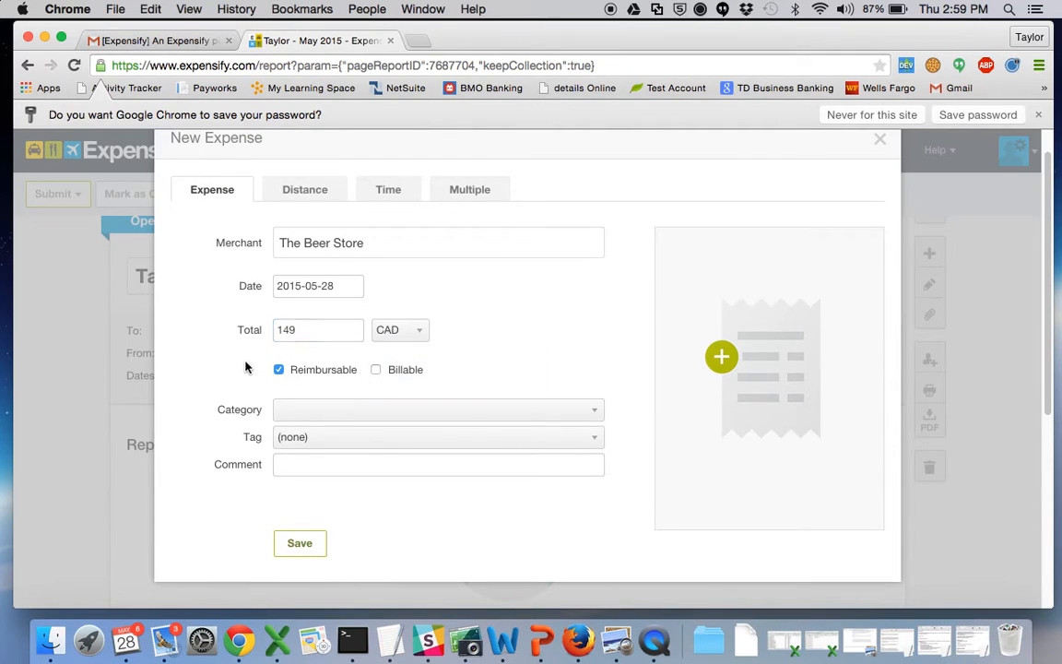
Step: Categorise as Beer, tag Finance \: Operations — Admin, comment '4 cases of Labatt 50 how we love it so'
left_click(435, 409)
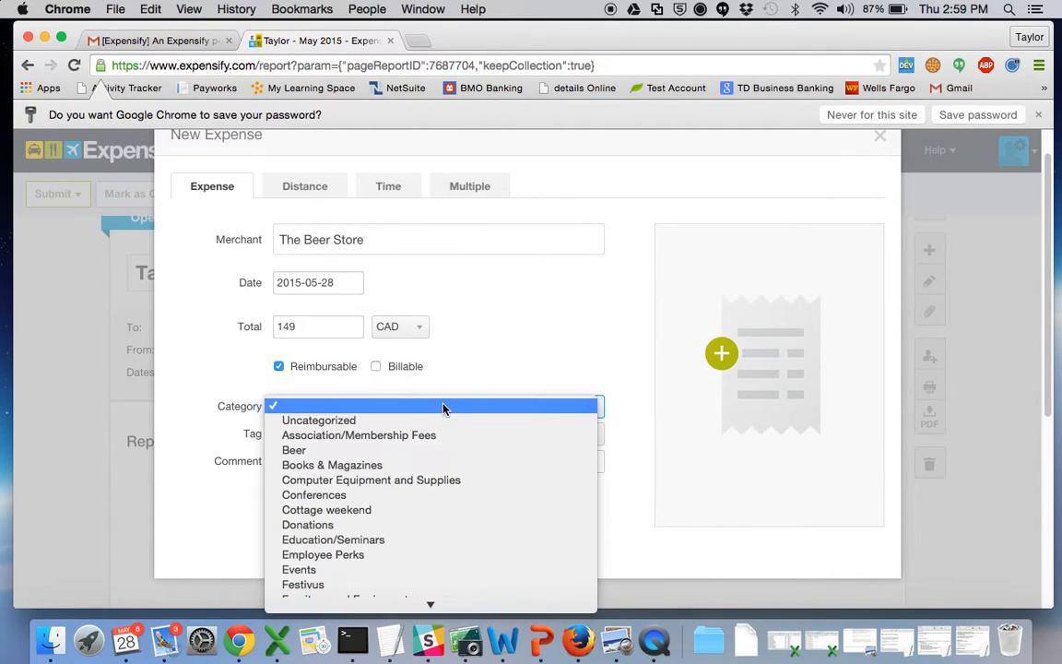
mouse_move(443, 435)
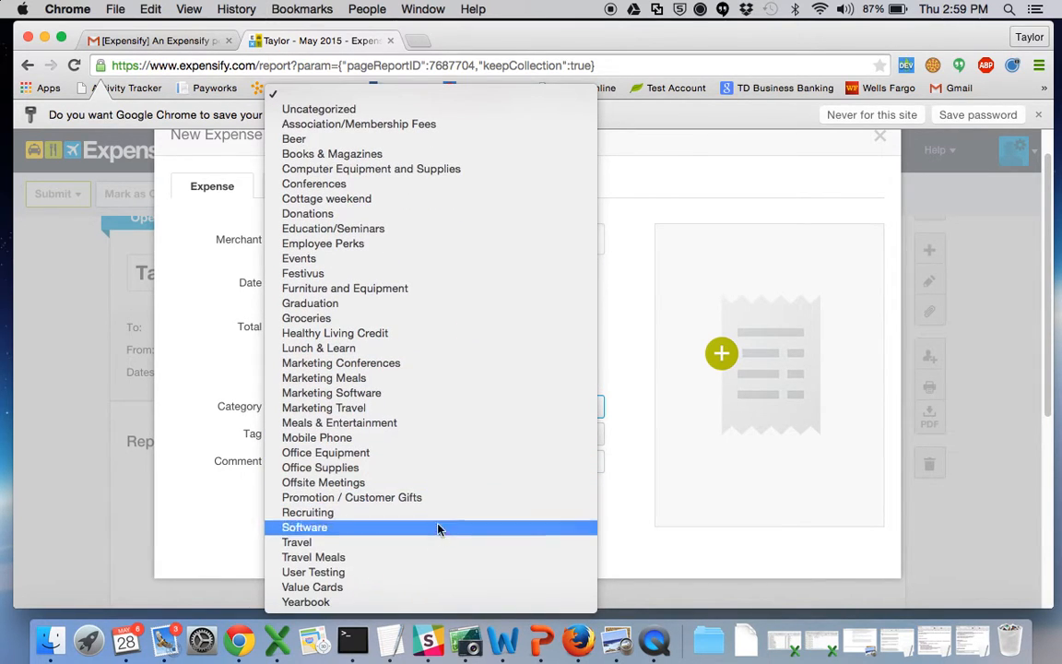
mouse_move(438, 454)
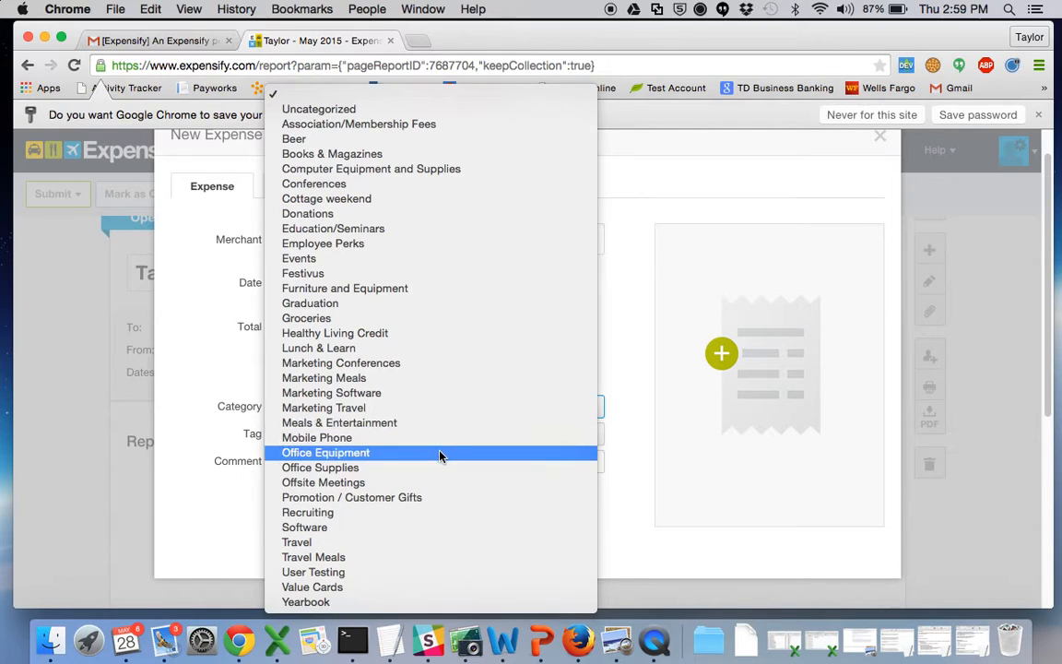
mouse_move(405, 273)
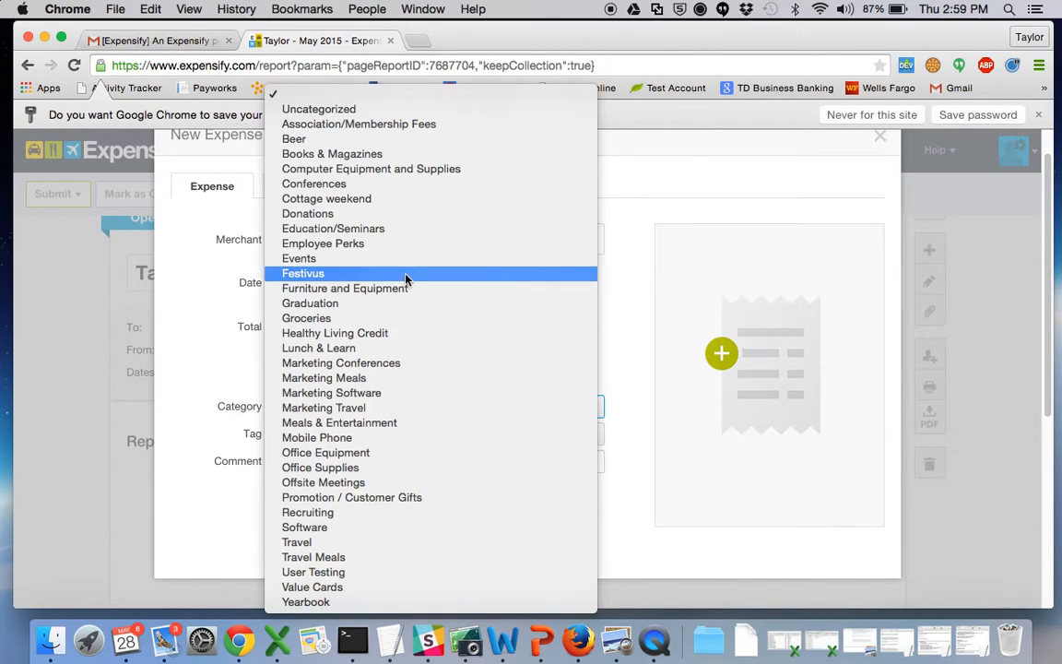
mouse_move(326, 138)
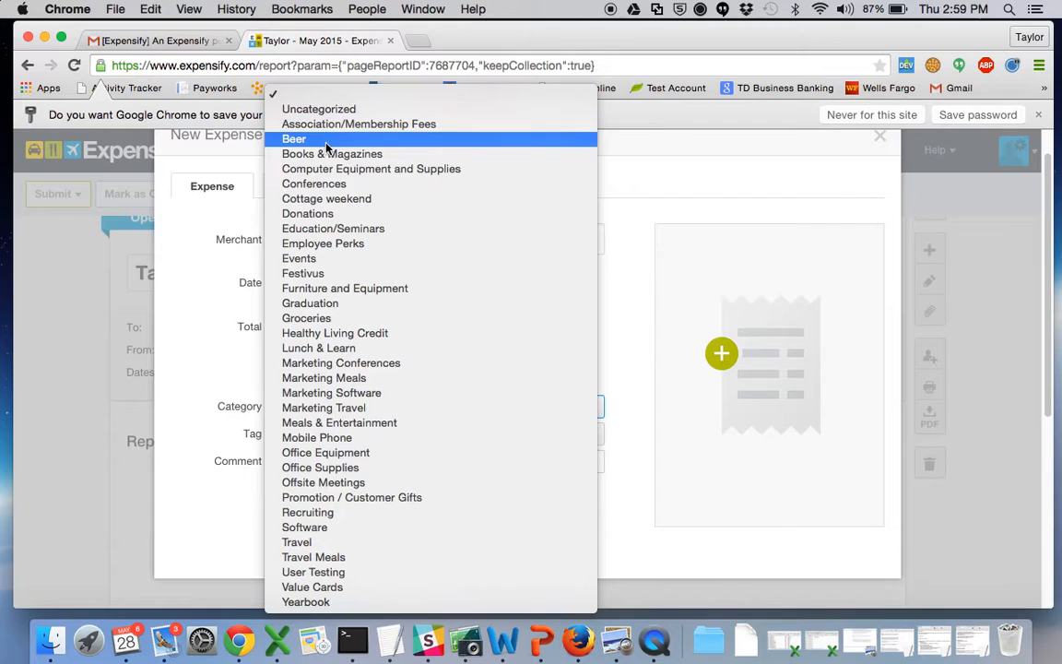
left_click(293, 138)
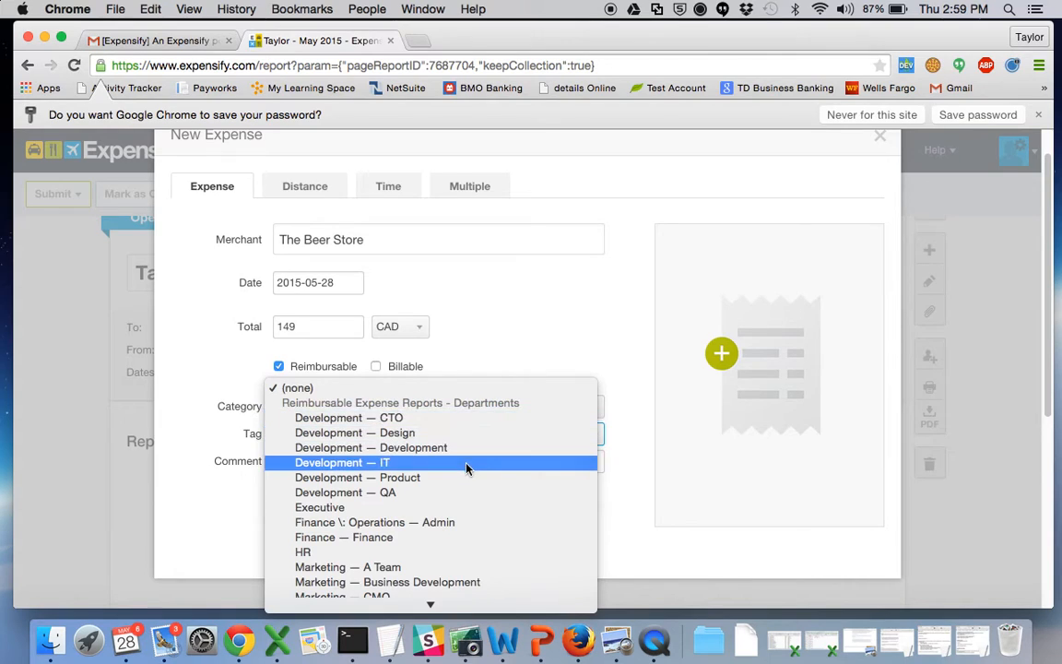
mouse_move(525, 512)
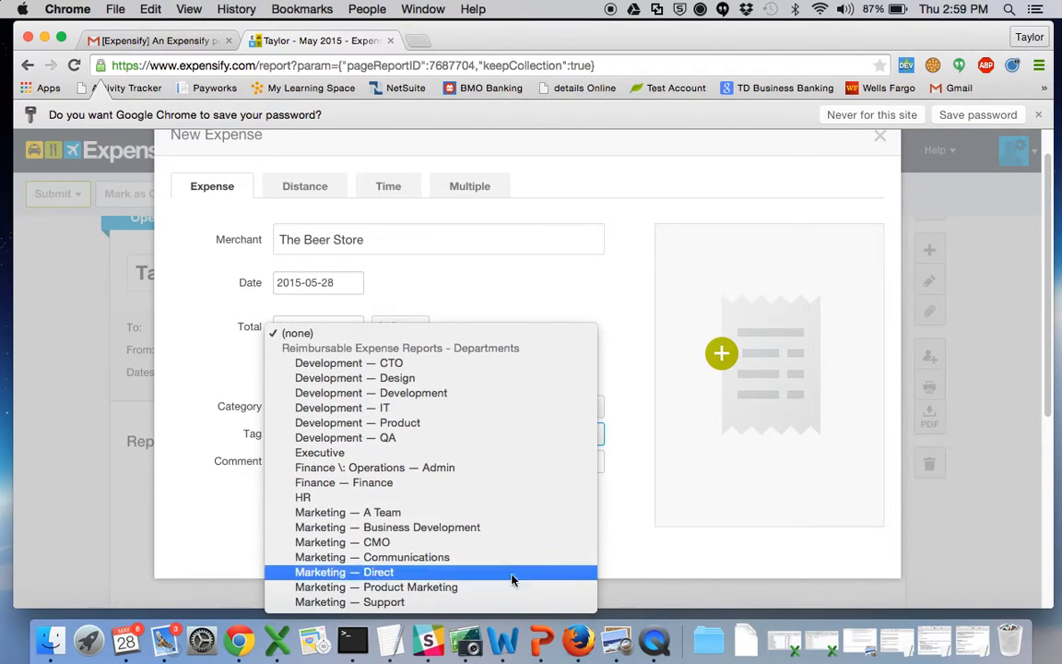
mouse_move(458, 571)
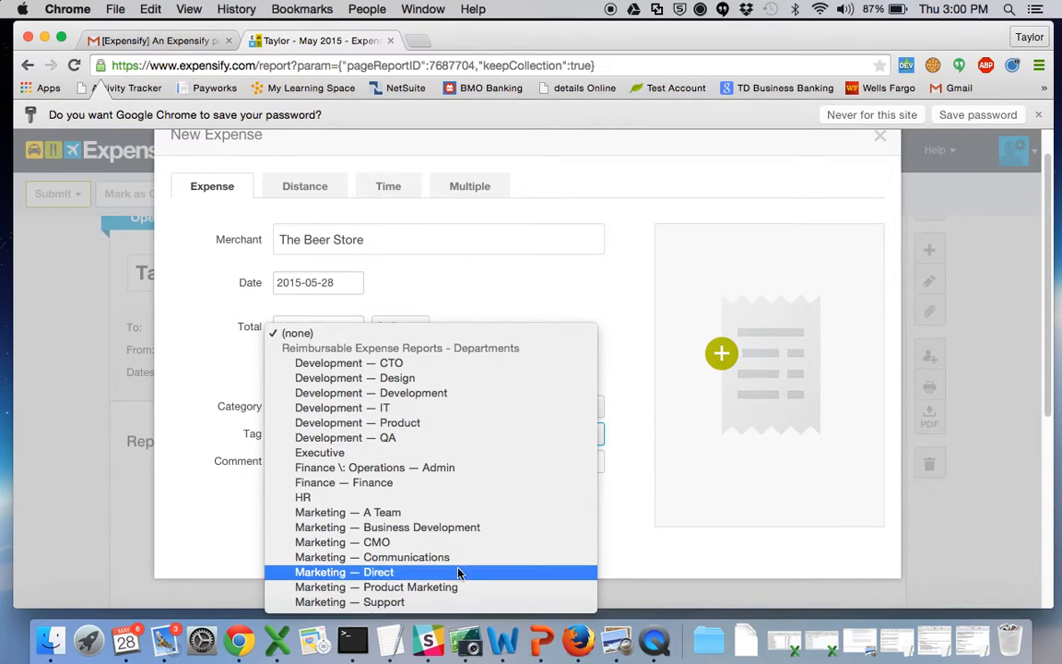
mouse_move(478, 464)
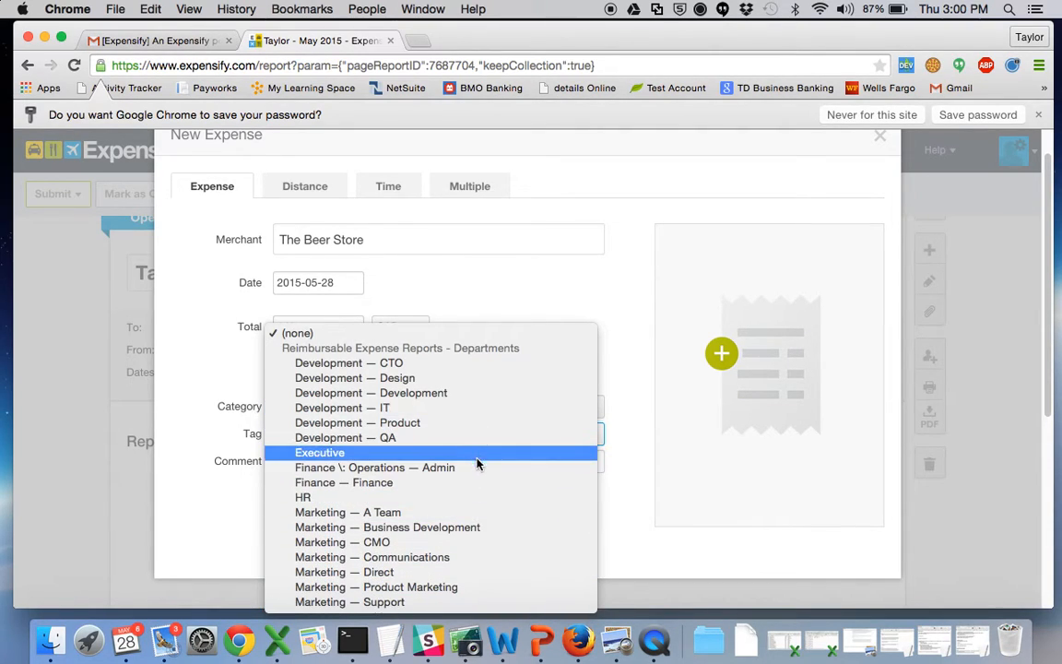
mouse_move(374, 468)
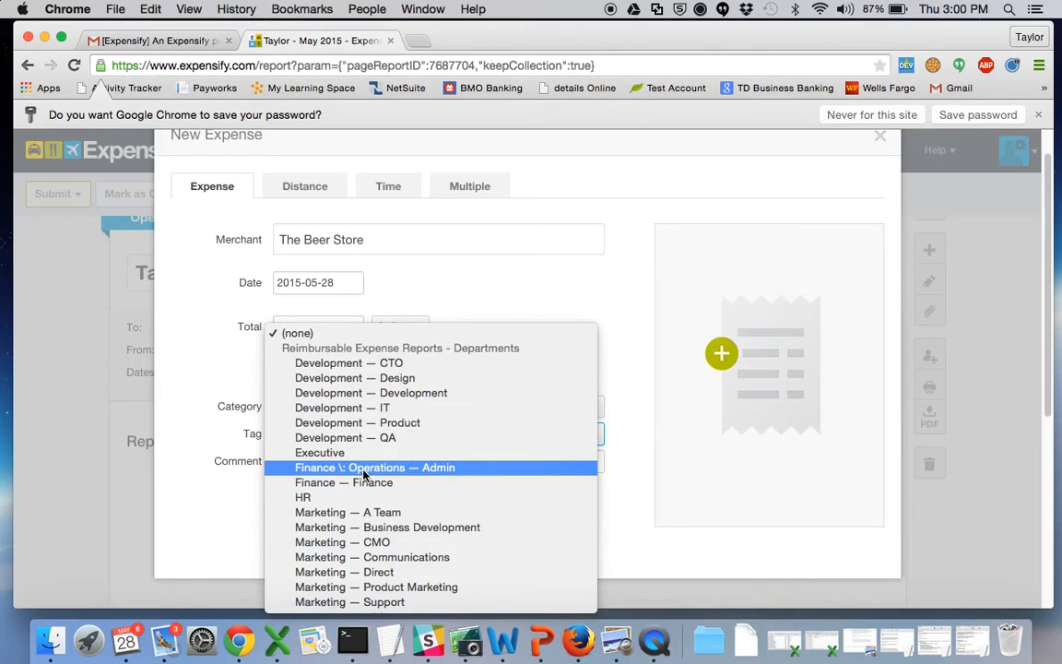
left_click(375, 468)
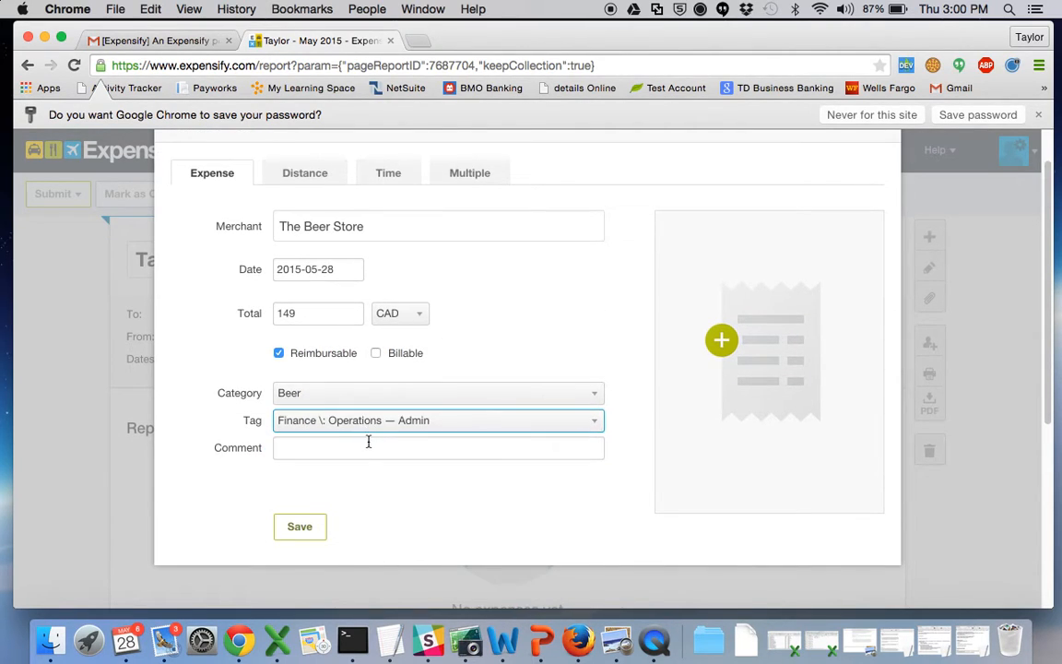
type("4 cases")
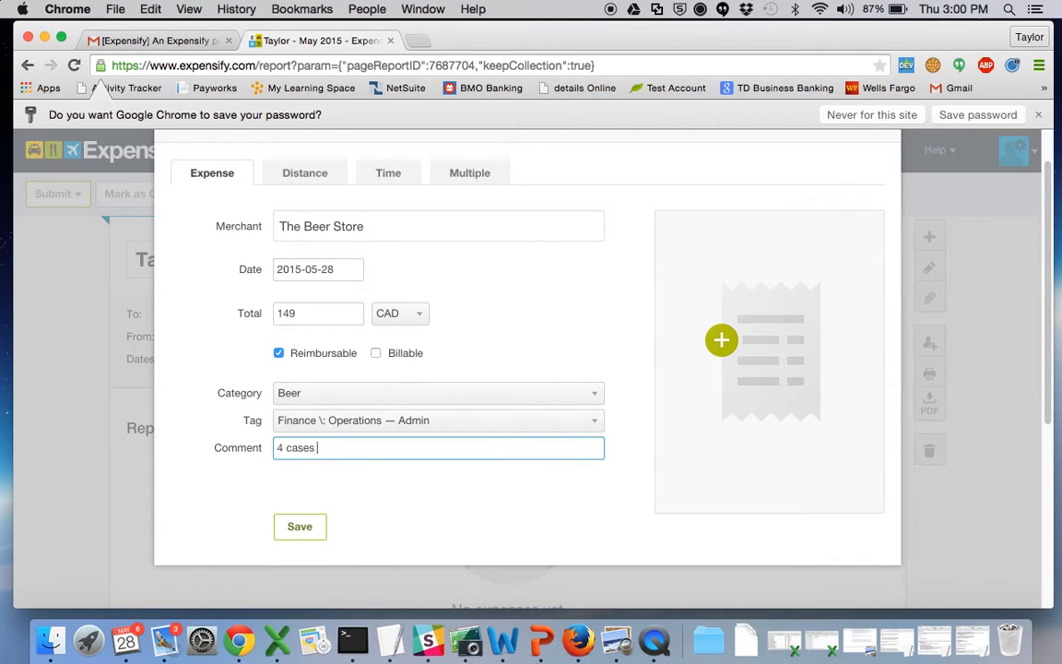
type("of Labatt 50")
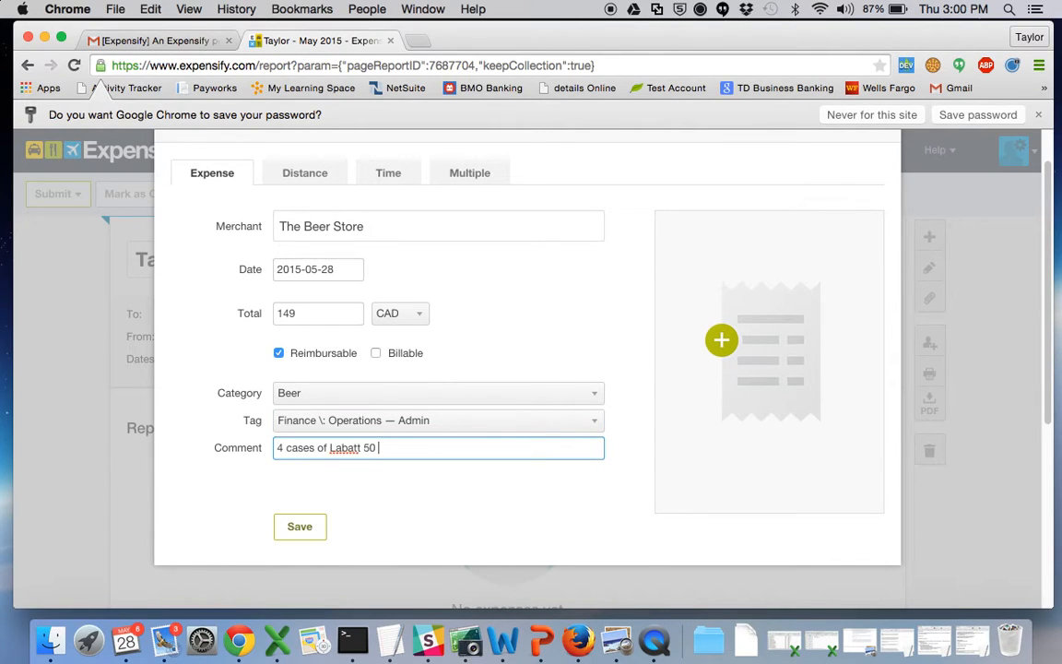
type("how we love it so")
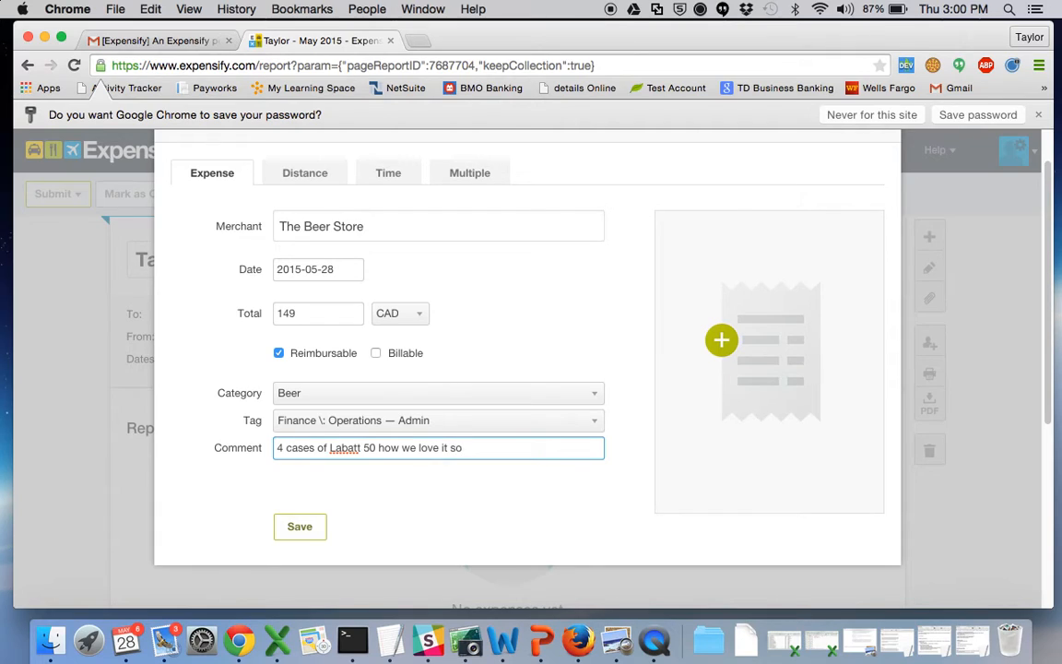
mouse_move(686, 457)
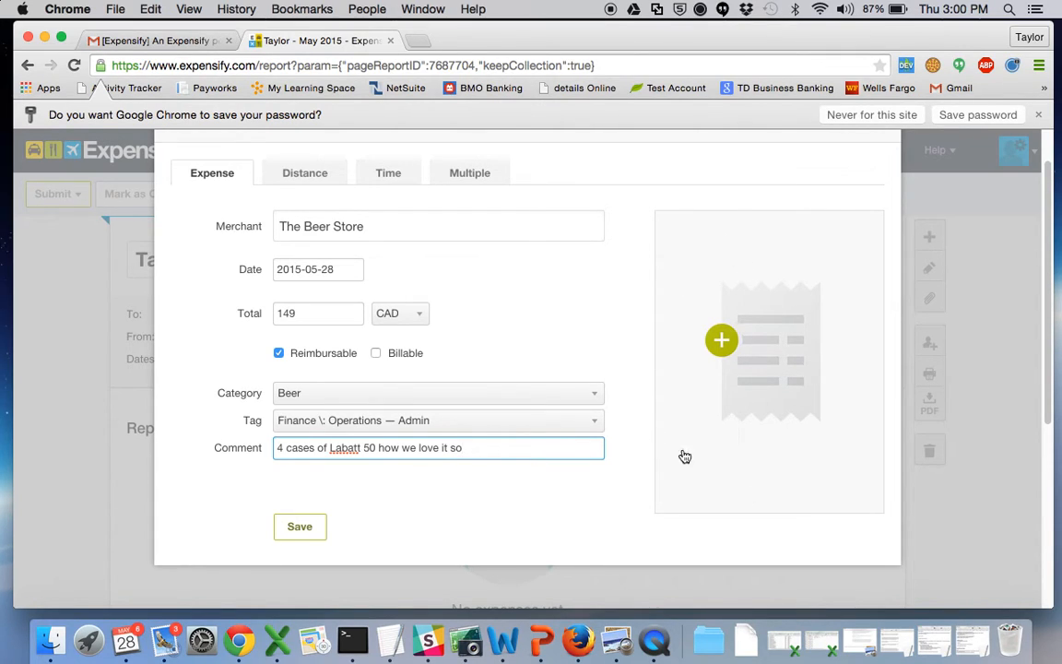
mouse_move(745, 369)
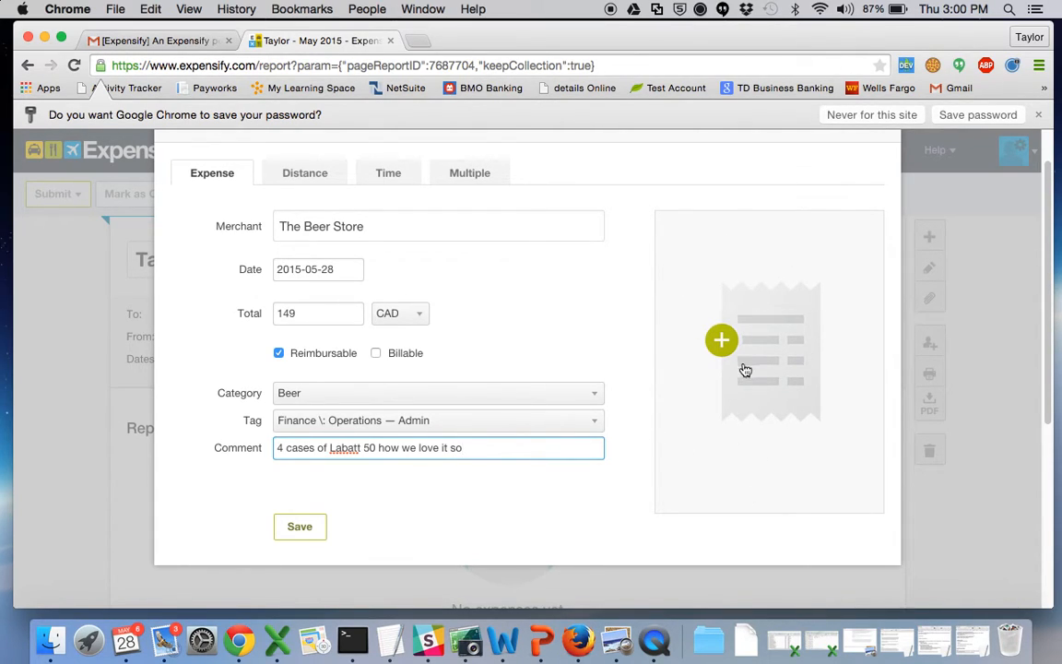
mouse_move(756, 353)
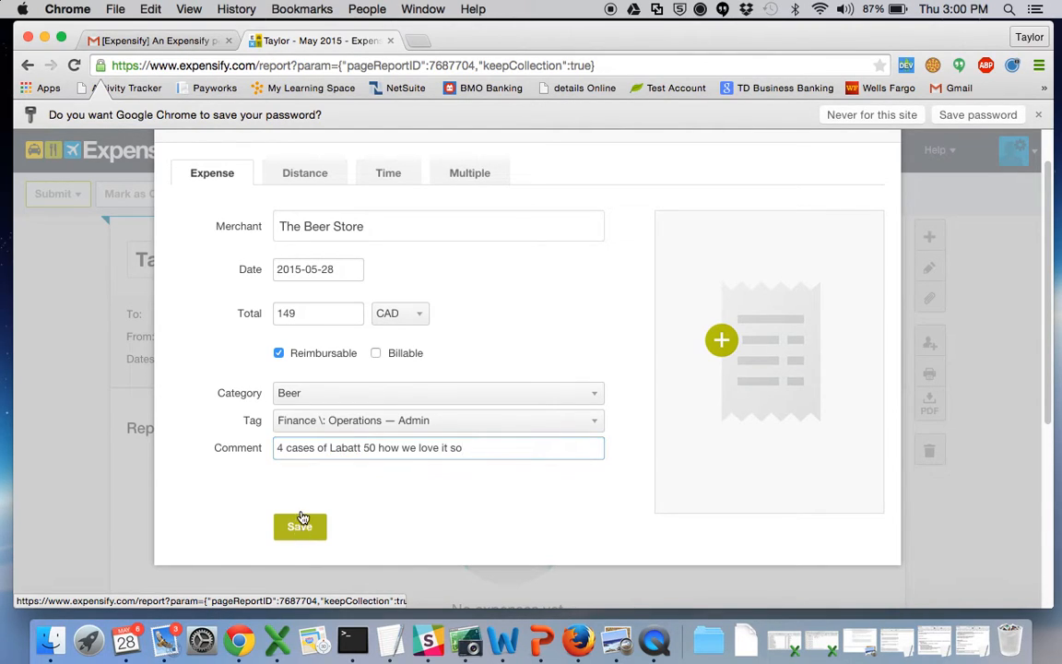
left_click(298, 525)
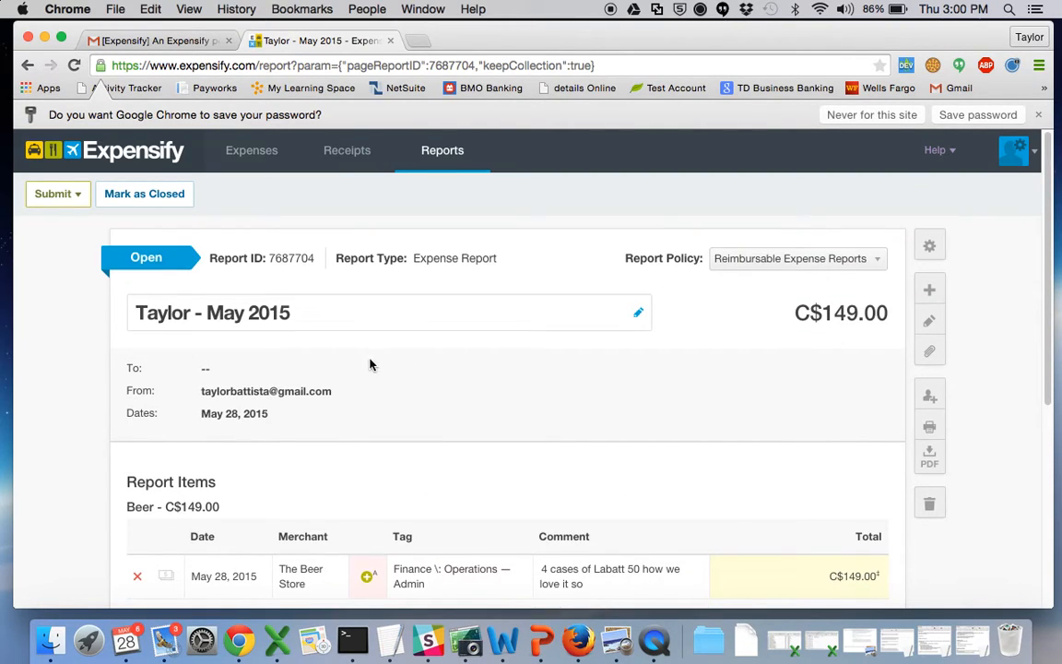
left_click(387, 313)
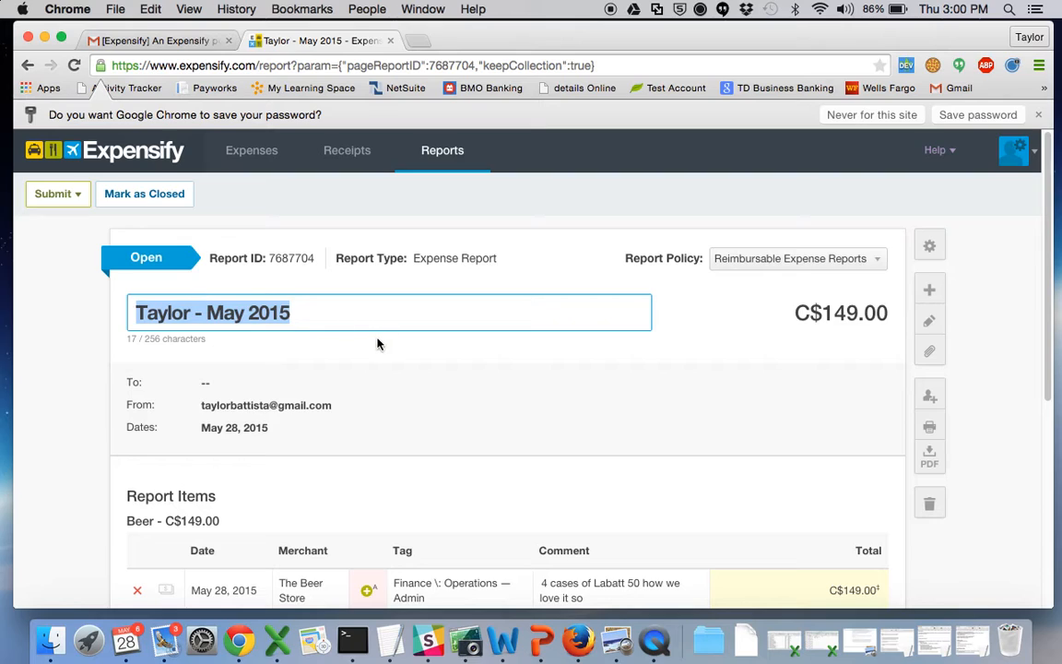
scroll("down", 3)
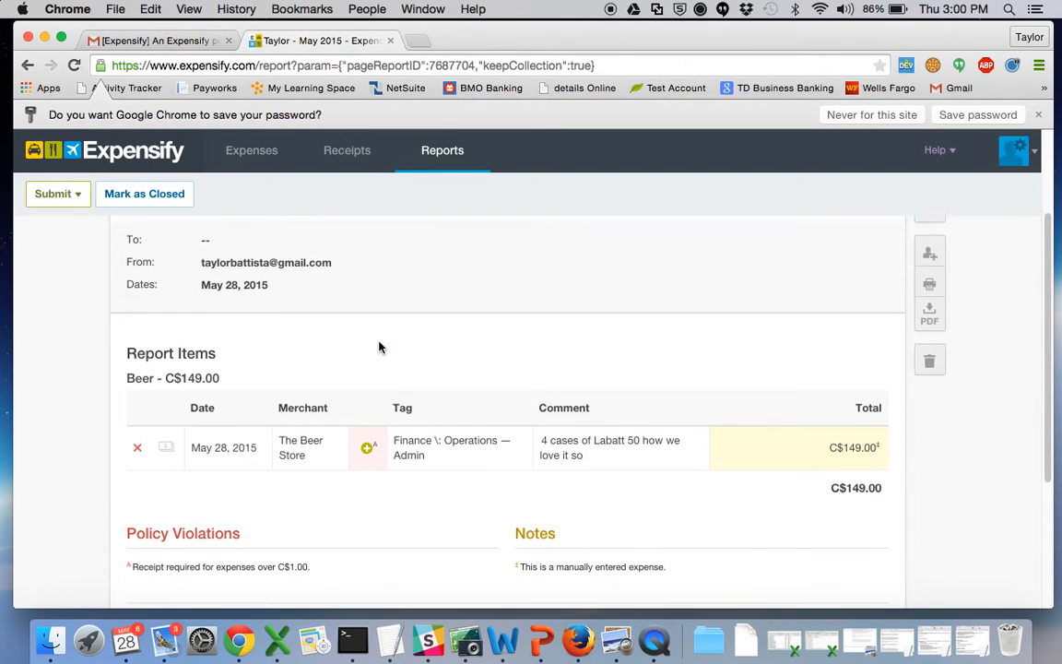
scroll("down", 3)
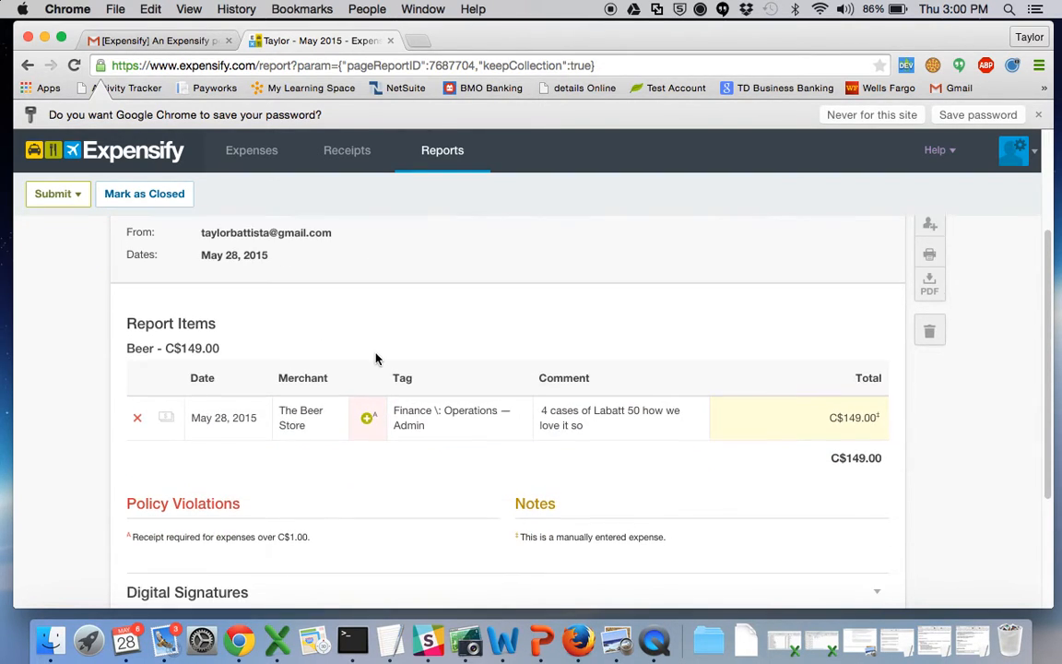
scroll("down", 3)
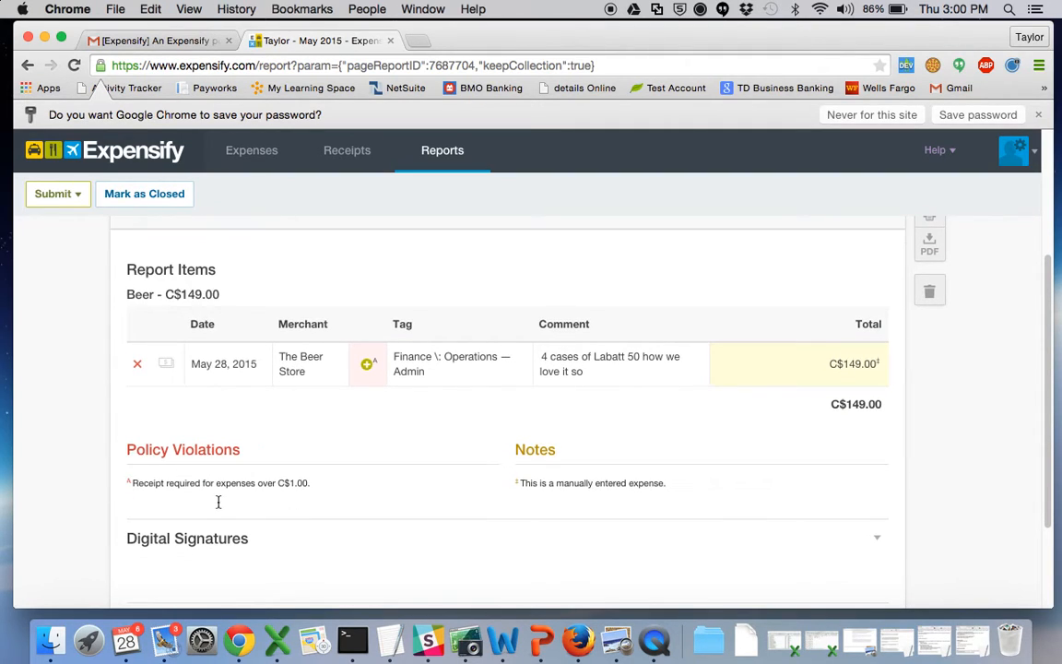
mouse_move(302, 480)
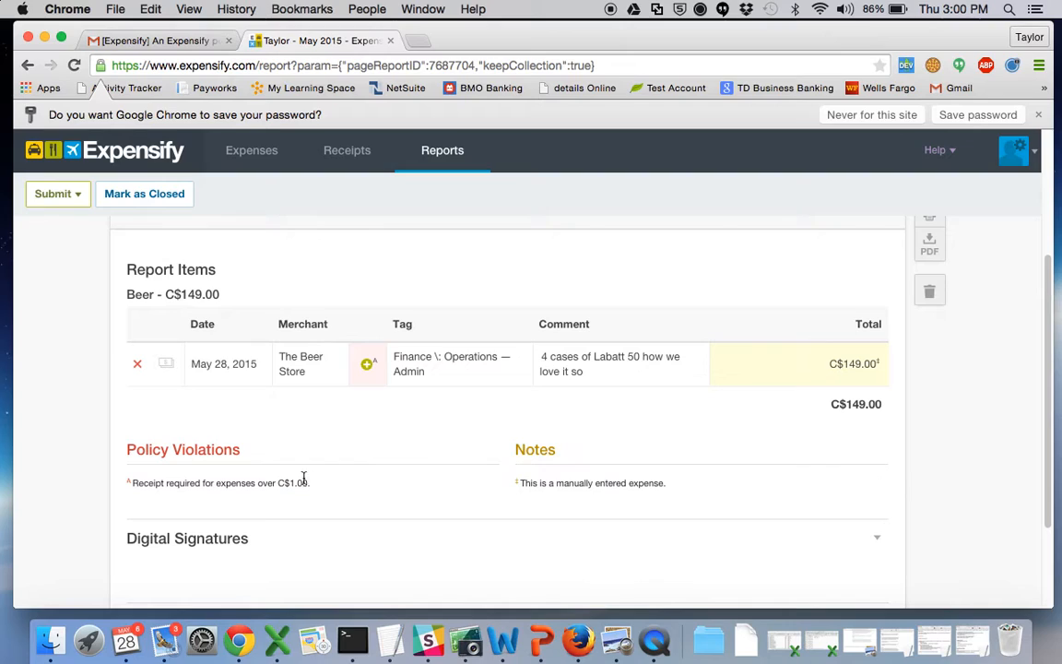
mouse_move(318, 491)
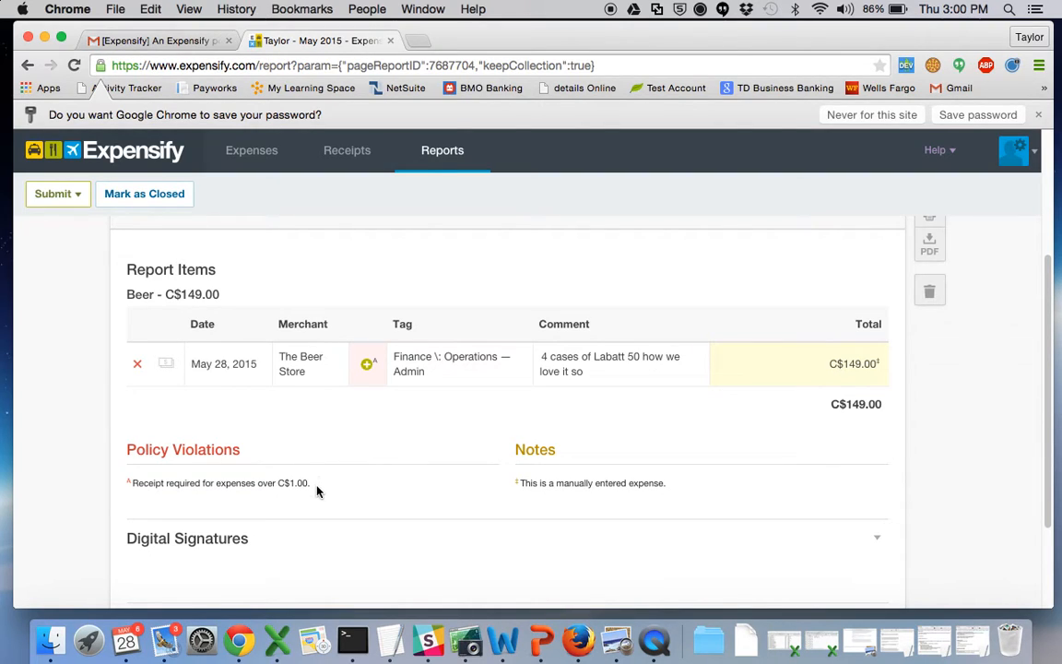
mouse_move(409, 361)
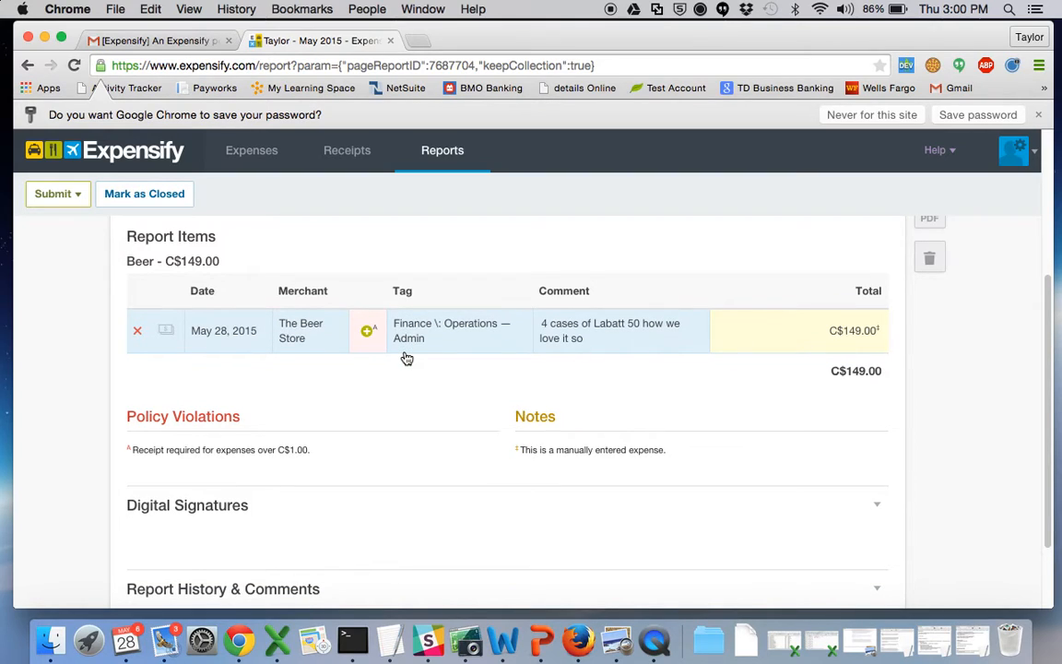
mouse_move(400, 354)
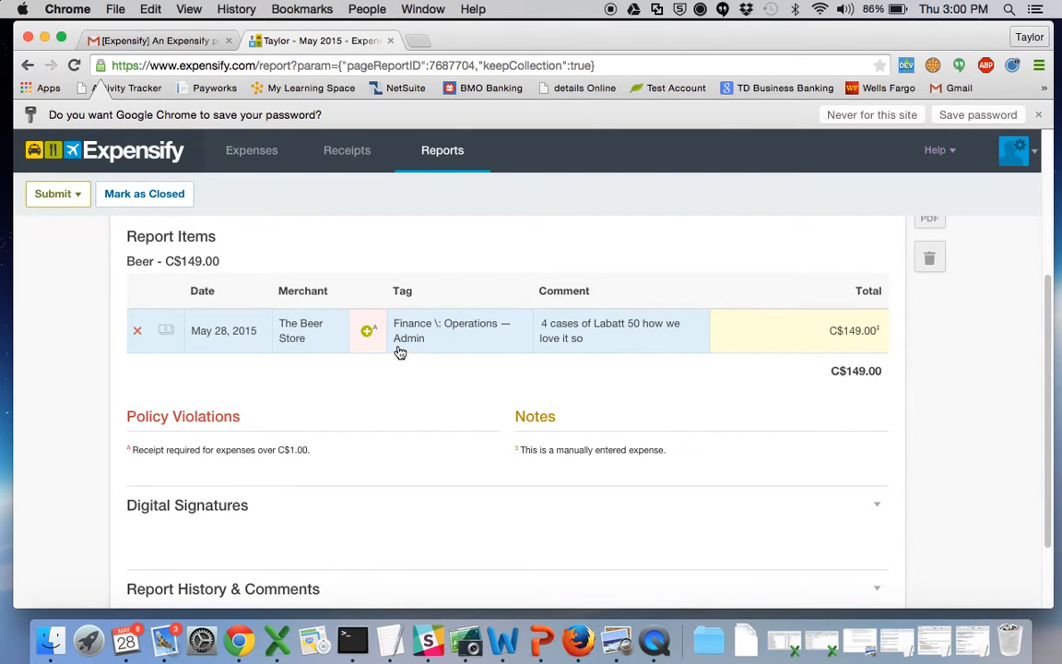
mouse_move(420, 347)
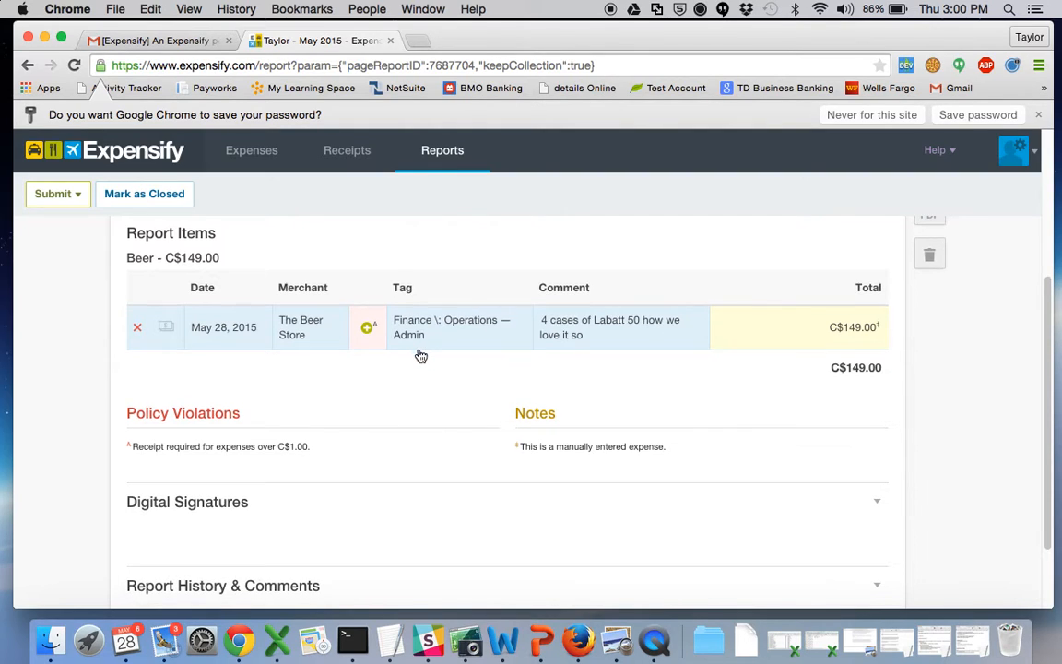
scroll("up", 3)
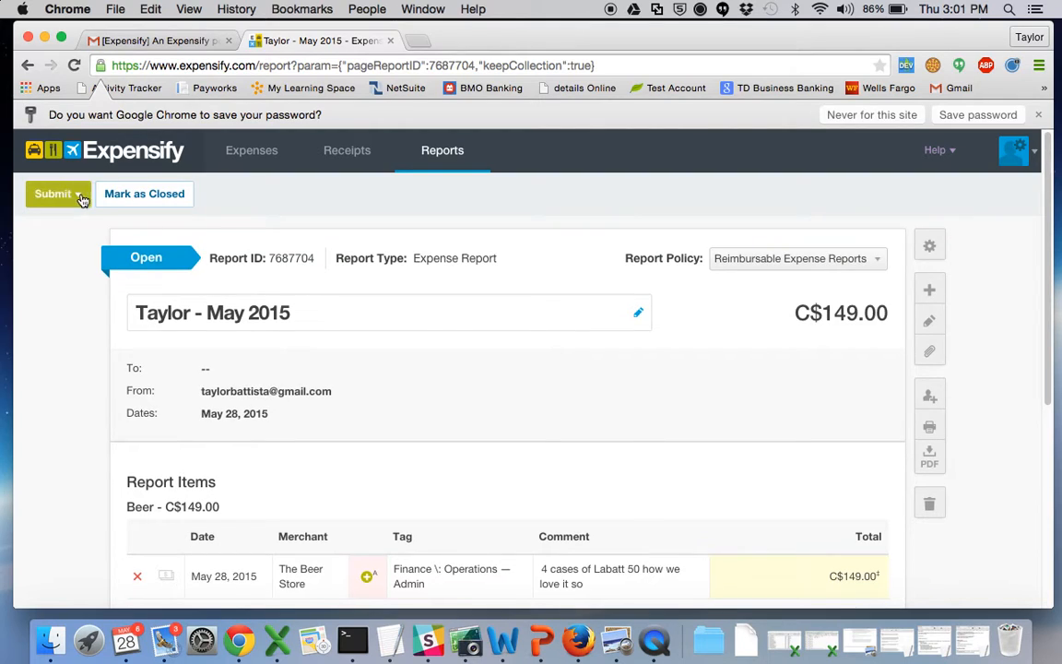
left_click(52, 194)
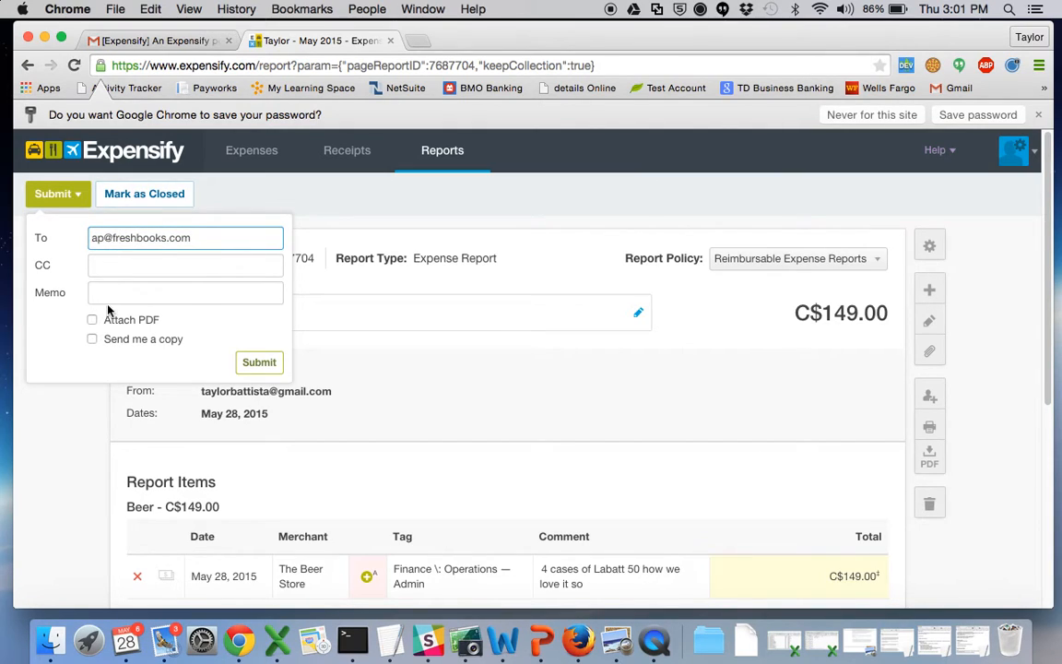
left_click(184, 292)
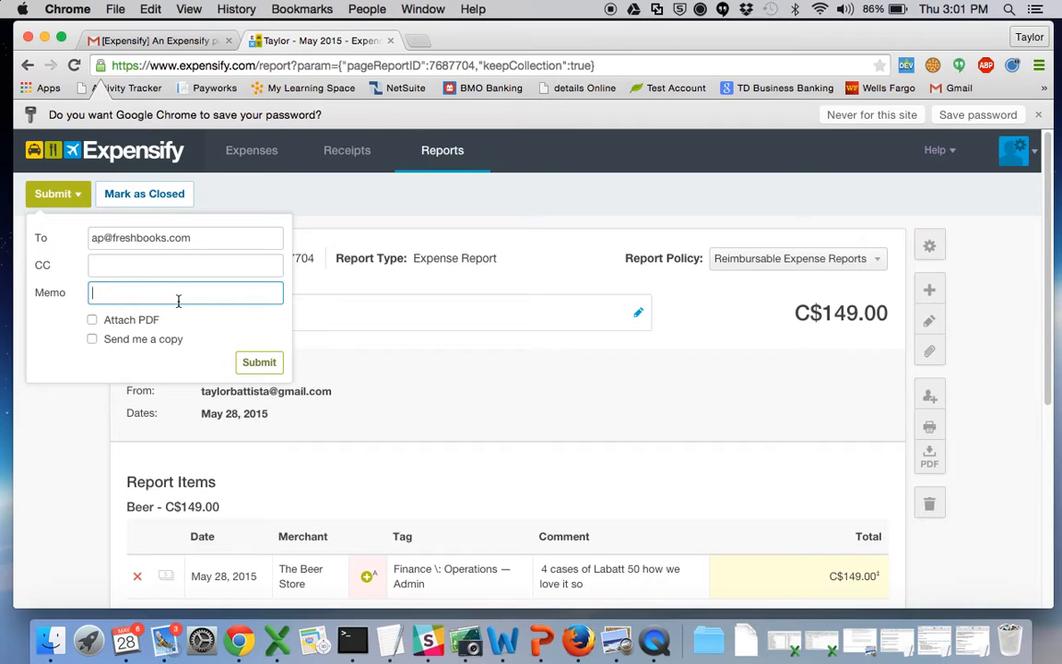
type("Bought beer")
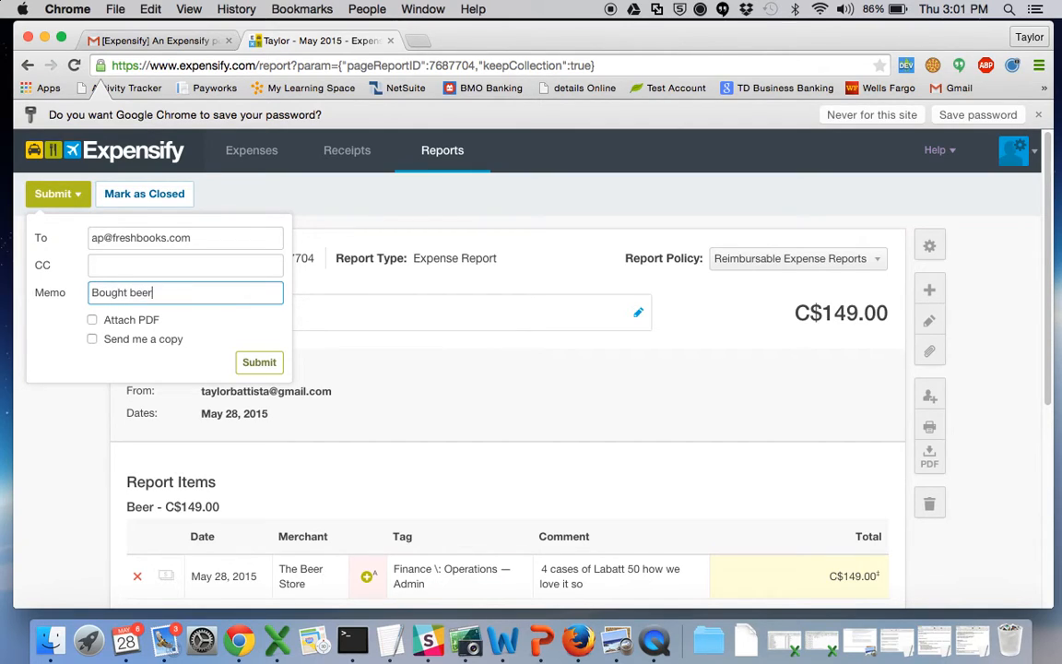
type("for the office")
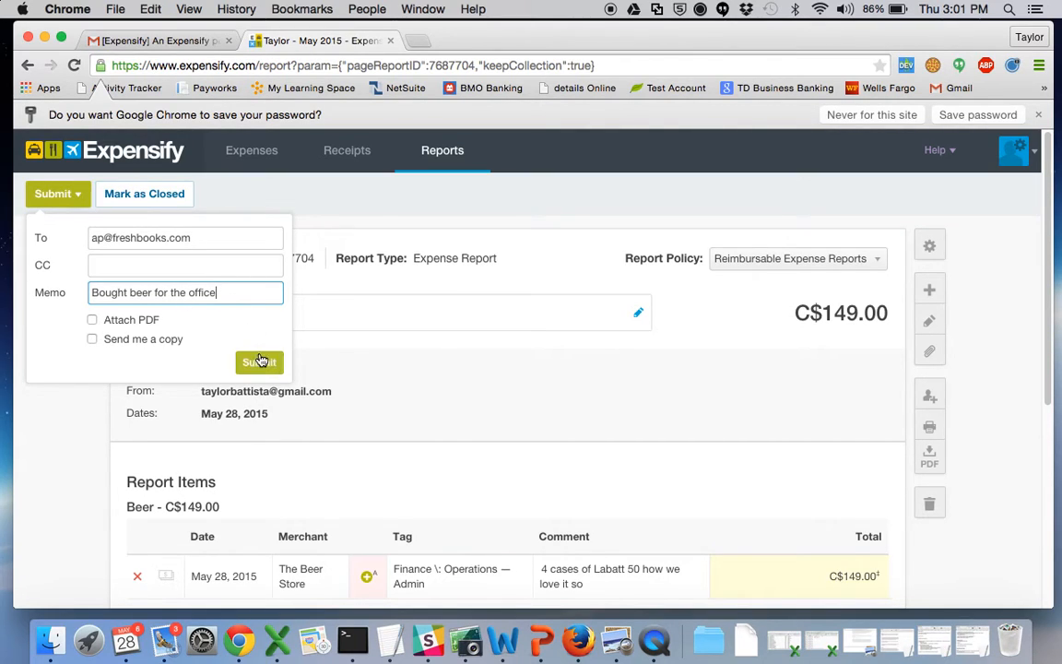
Step: Submit the report for approval, confirming despite the missing-receipt policy violation
left_click(259, 361)
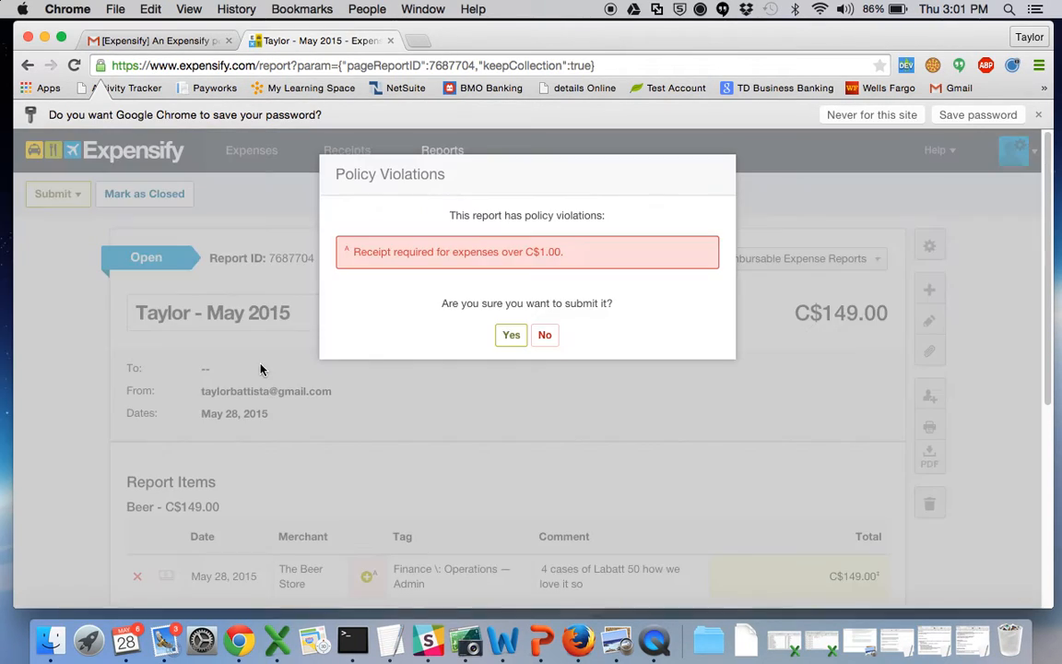
mouse_move(534, 298)
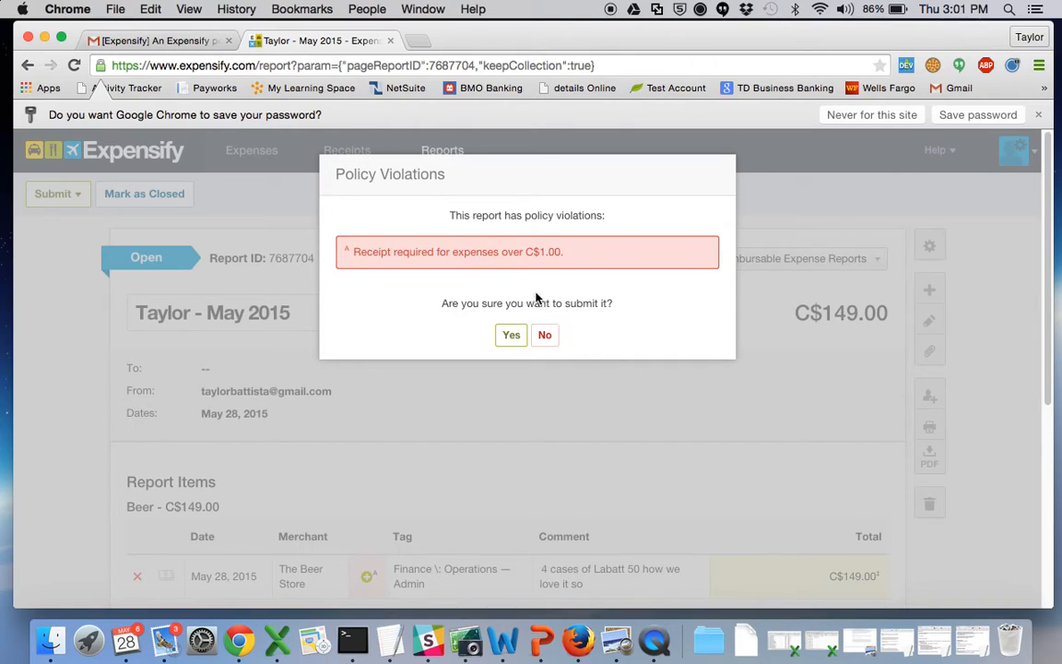
mouse_move(550, 288)
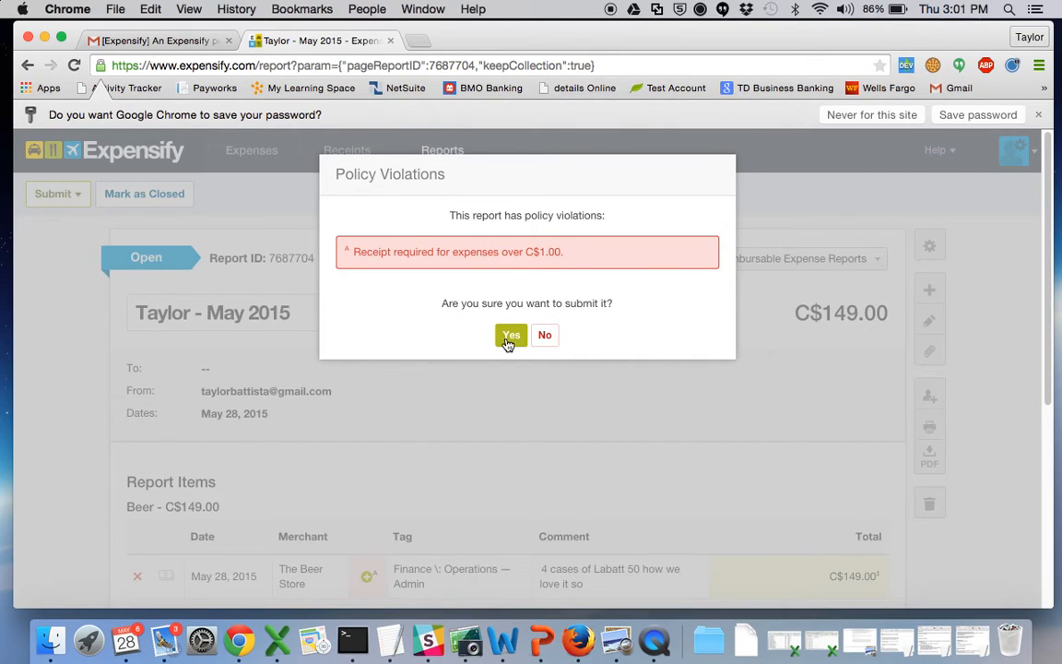
mouse_move(546, 335)
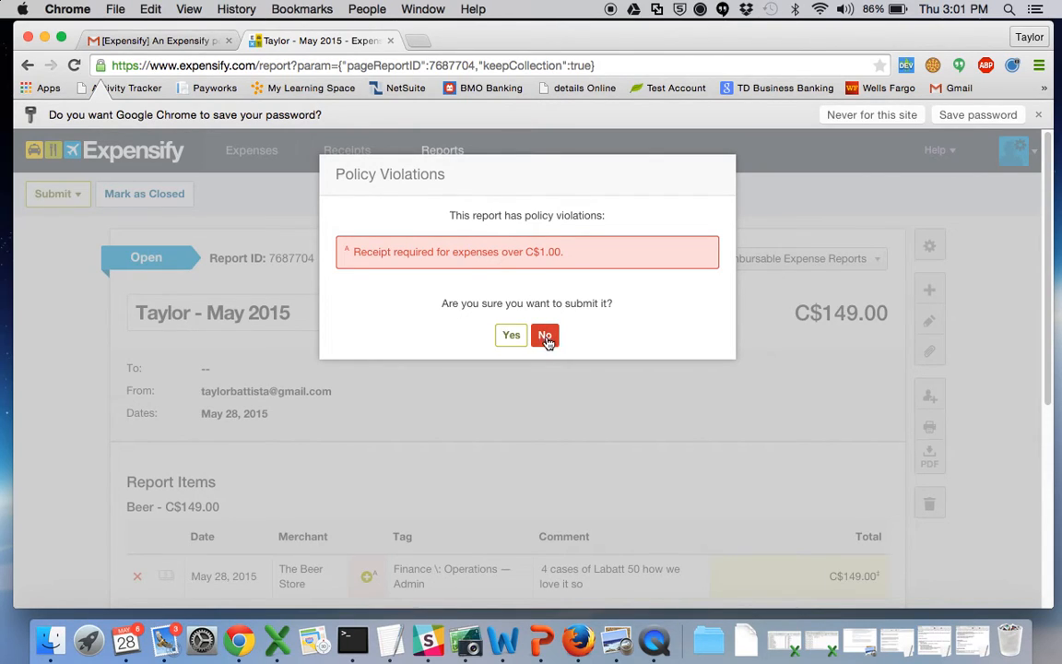
mouse_move(512, 348)
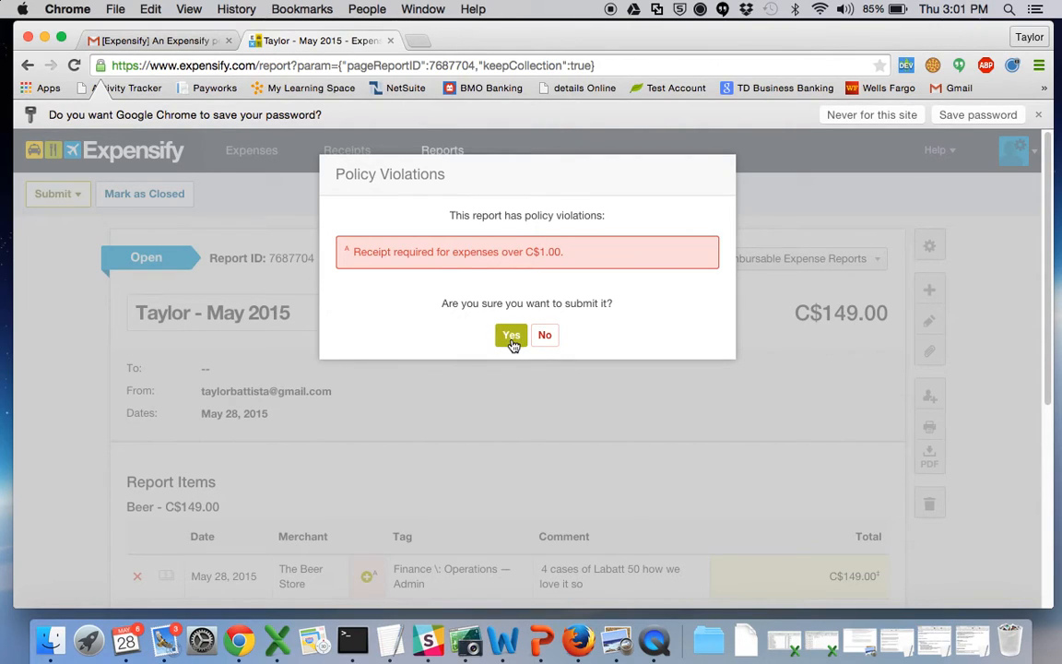
left_click(511, 336)
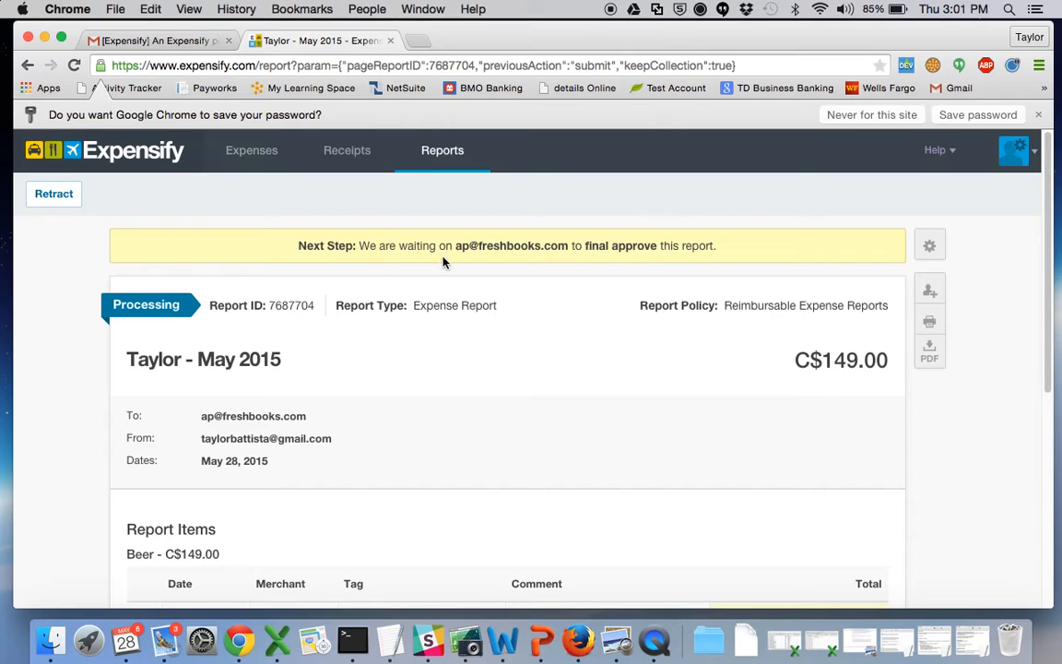
mouse_move(217, 302)
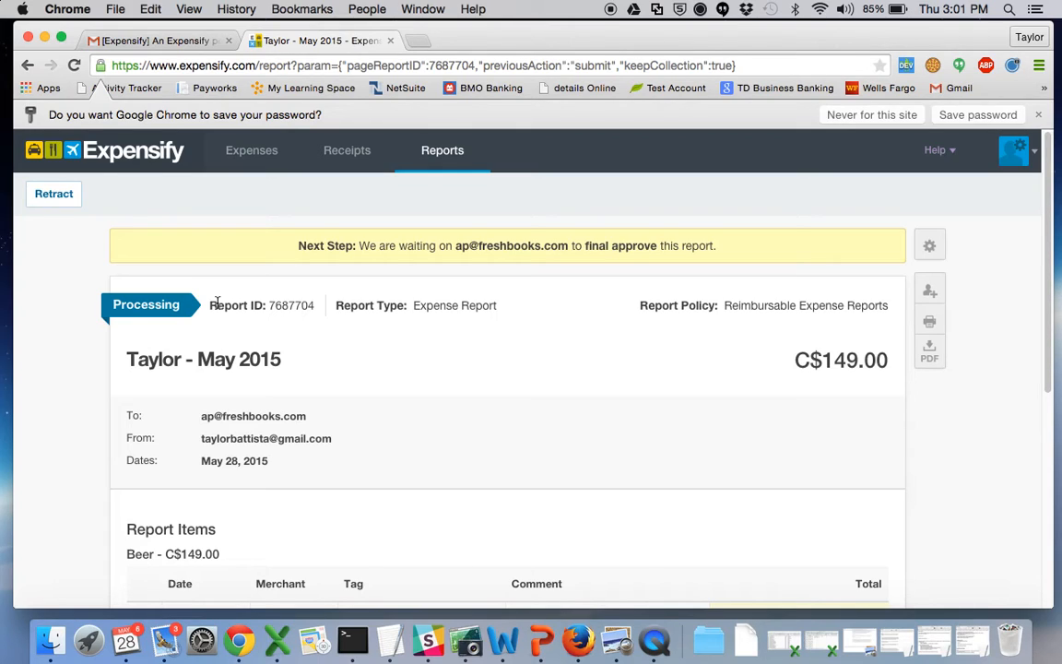
mouse_move(443, 154)
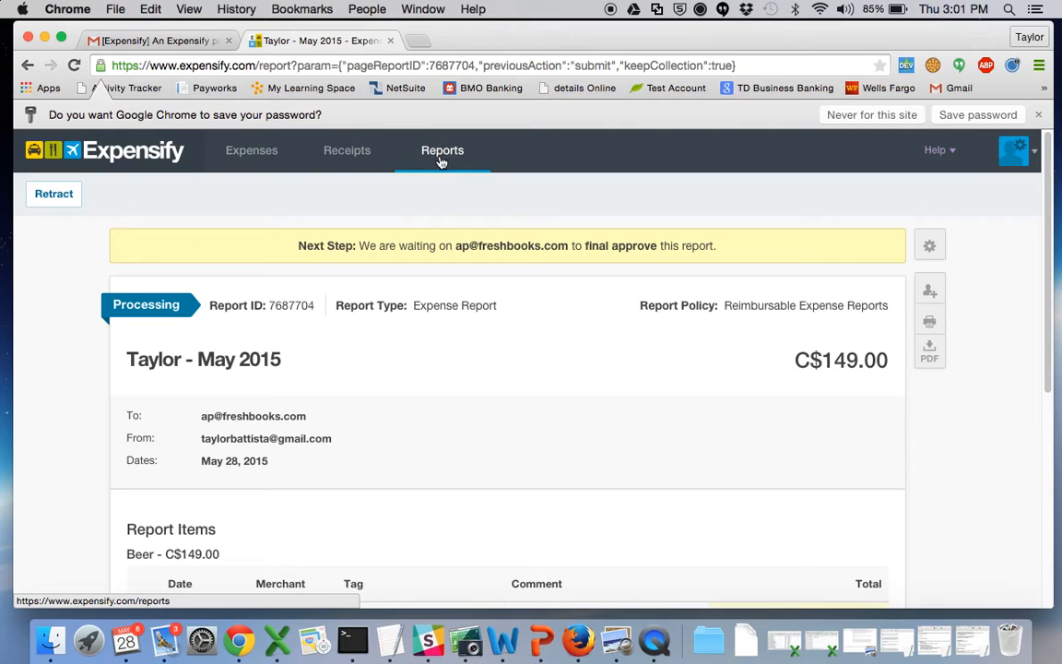
Step: Return to the Reports list and keep the All Policies filter, showing Taylor - May 2015 as Processing
left_click(442, 151)
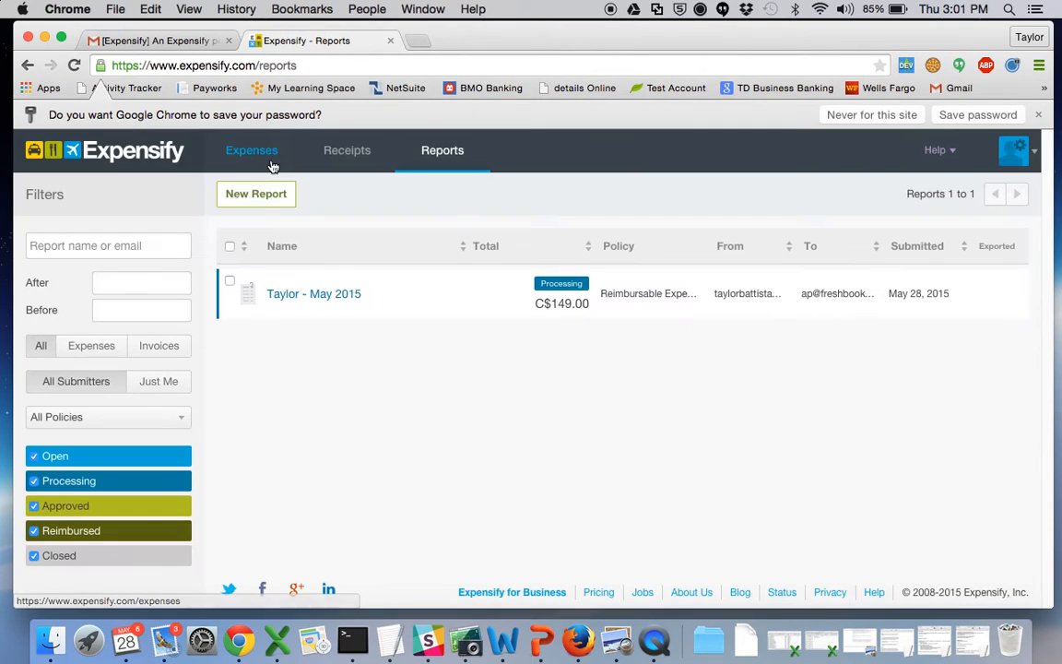
mouse_move(400, 214)
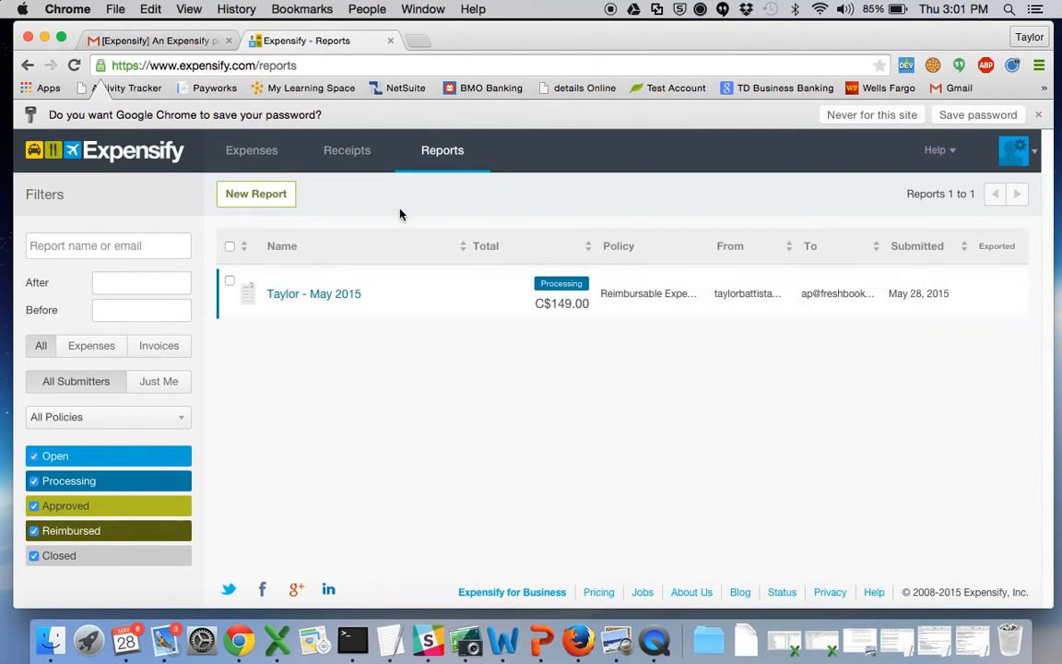
mouse_move(627, 402)
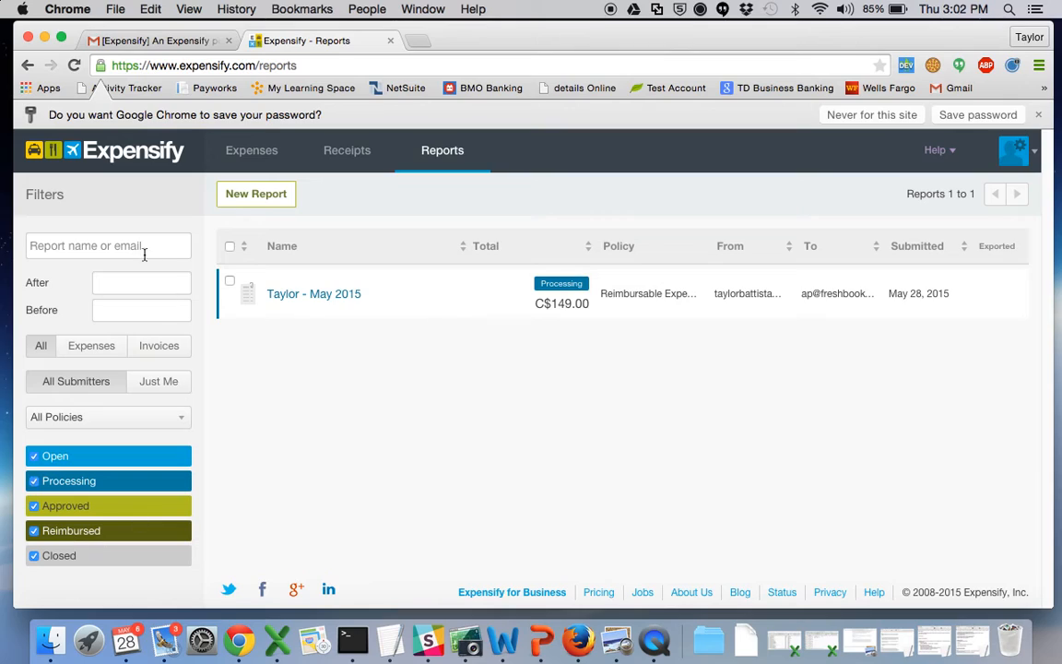
mouse_move(162, 433)
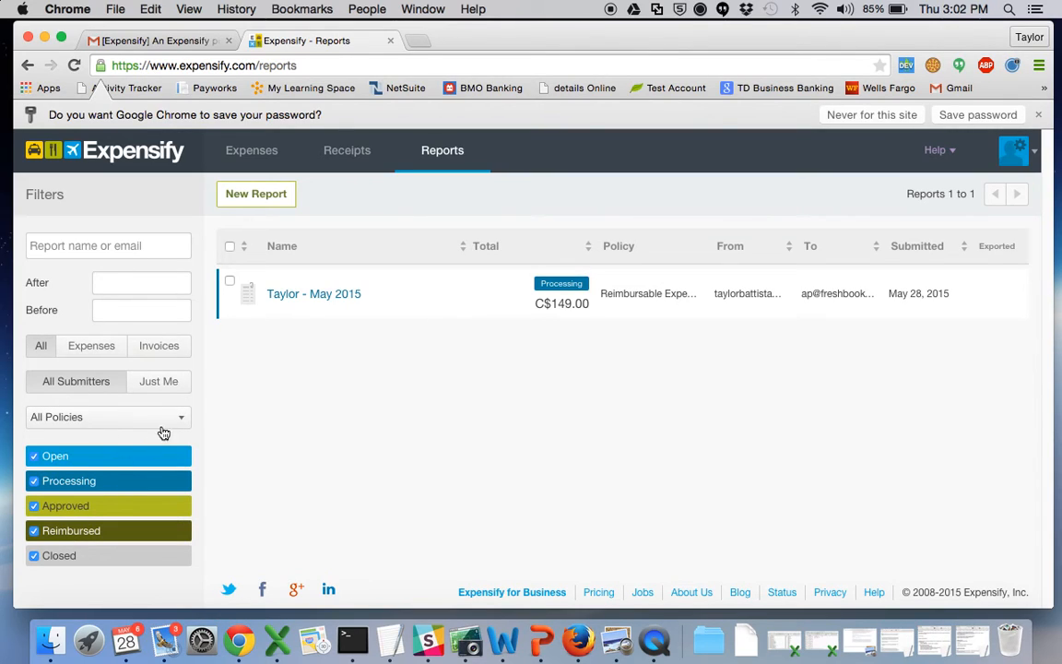
left_click(107, 416)
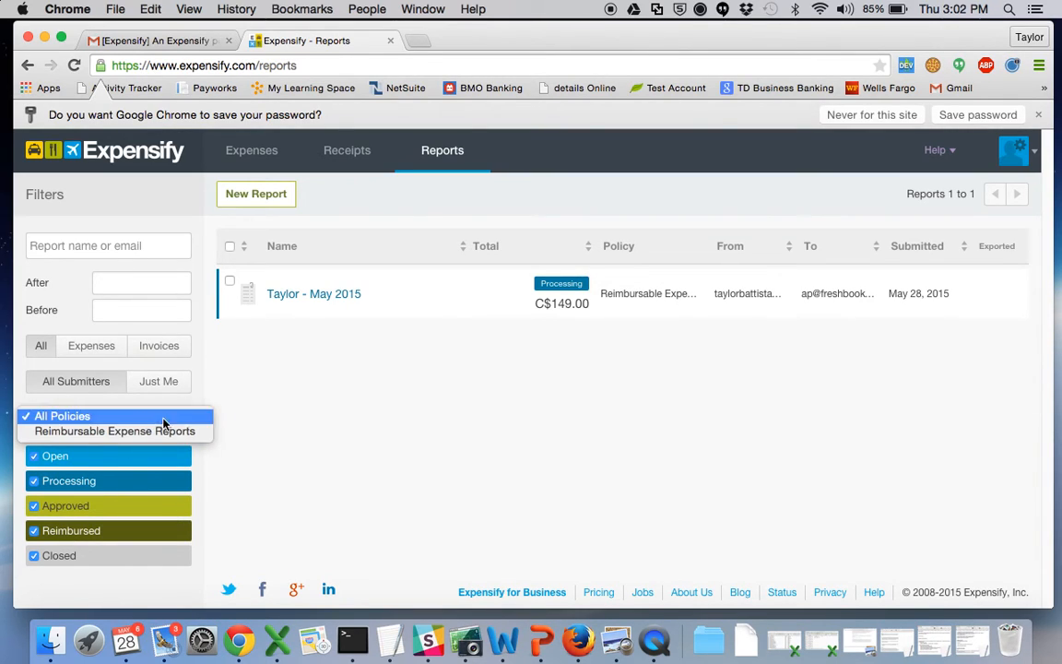
left_click(63, 417)
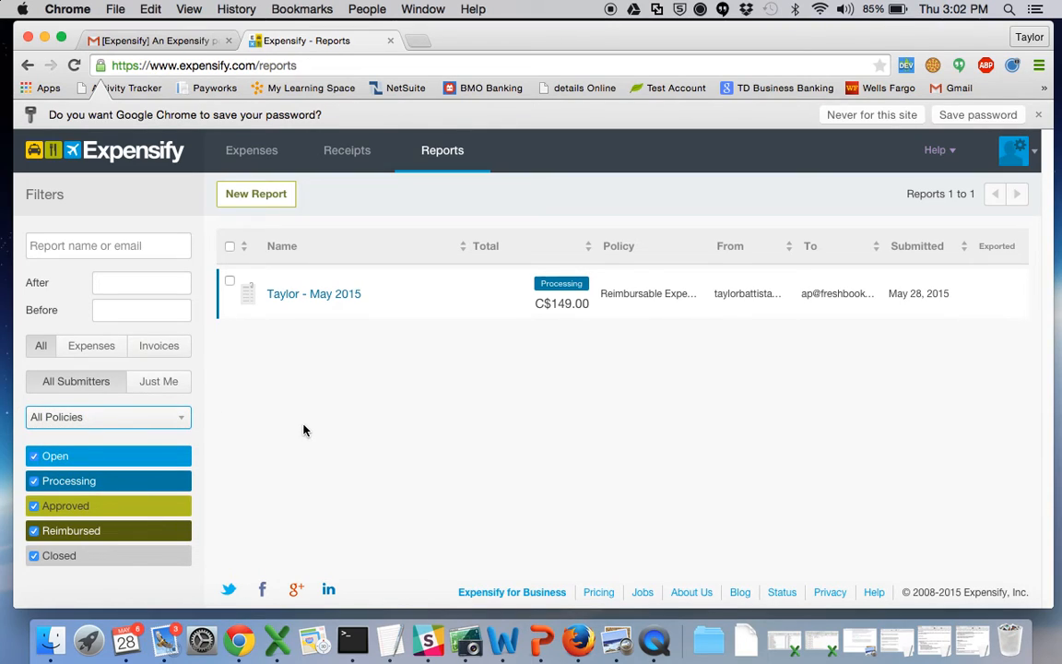
mouse_move(321, 447)
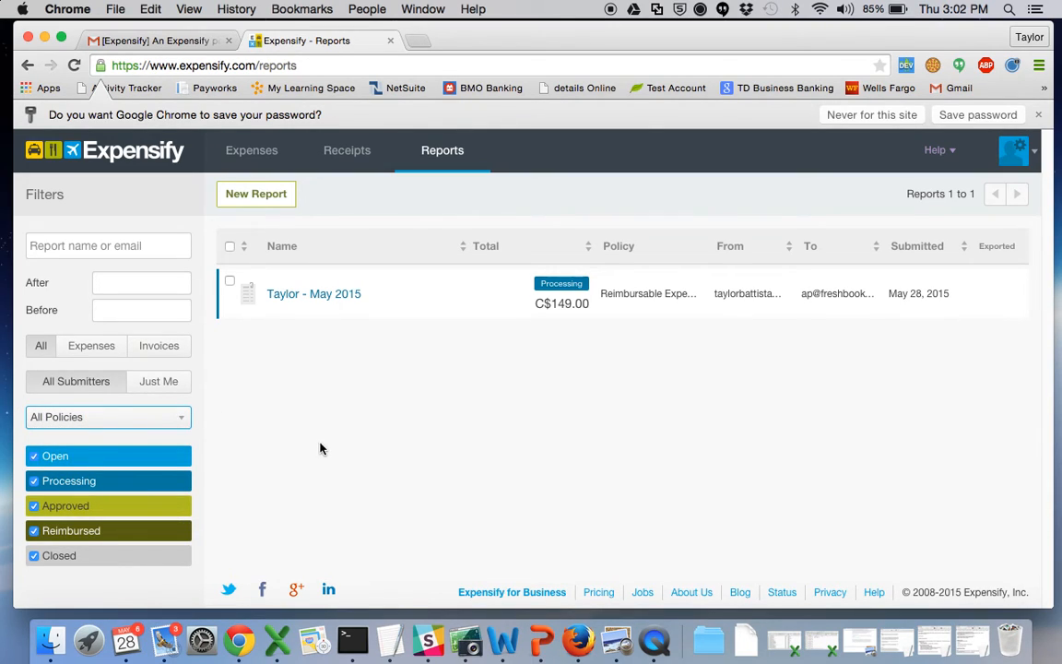
mouse_move(88, 479)
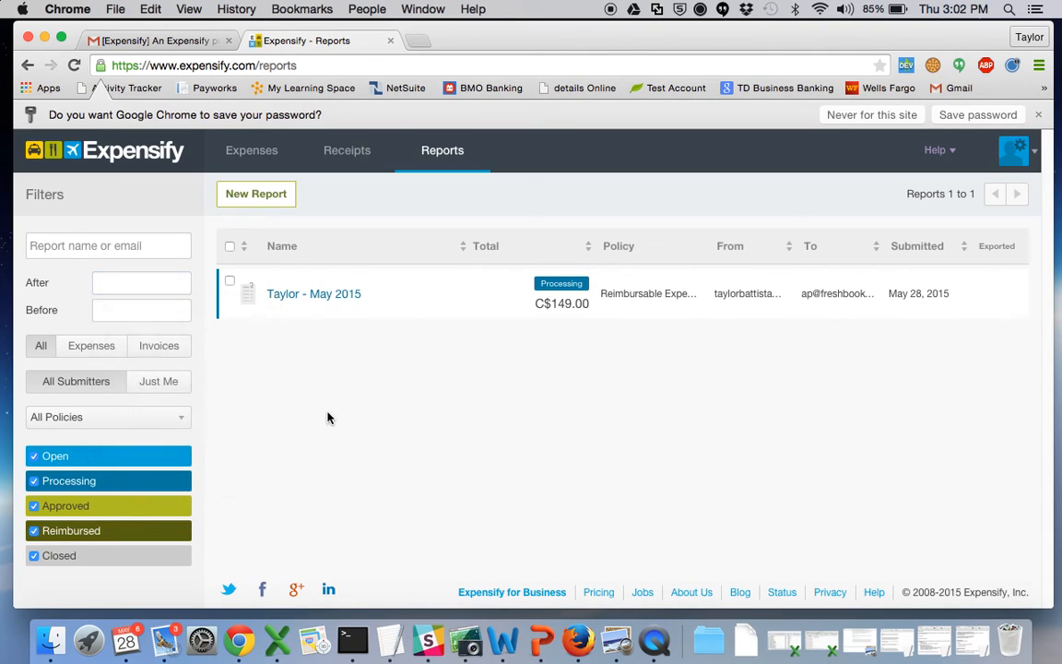
mouse_move(368, 416)
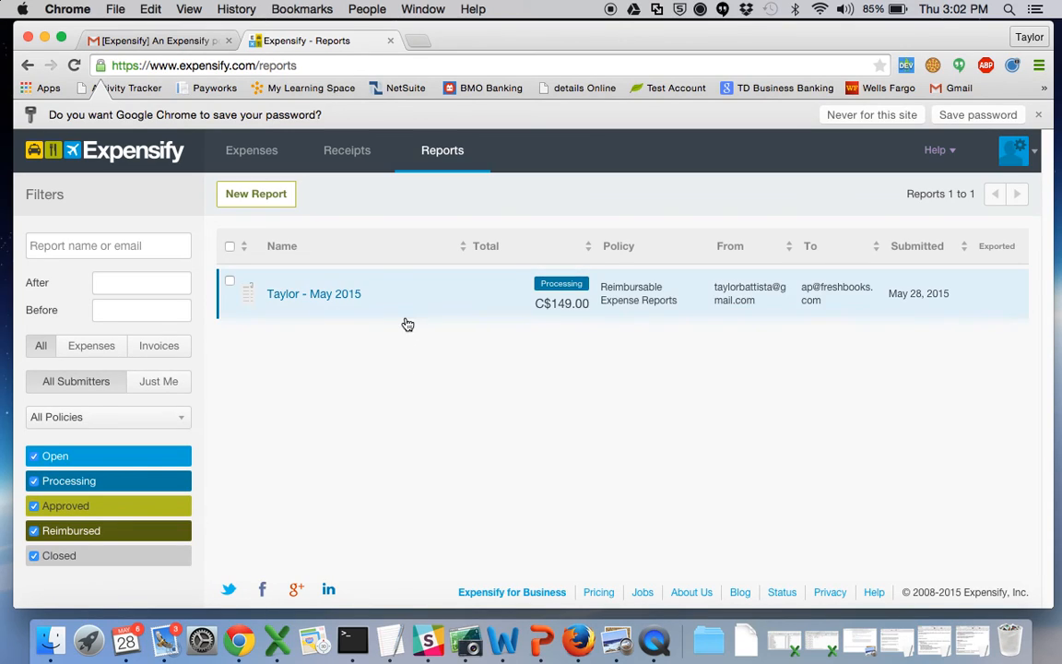
mouse_move(487, 306)
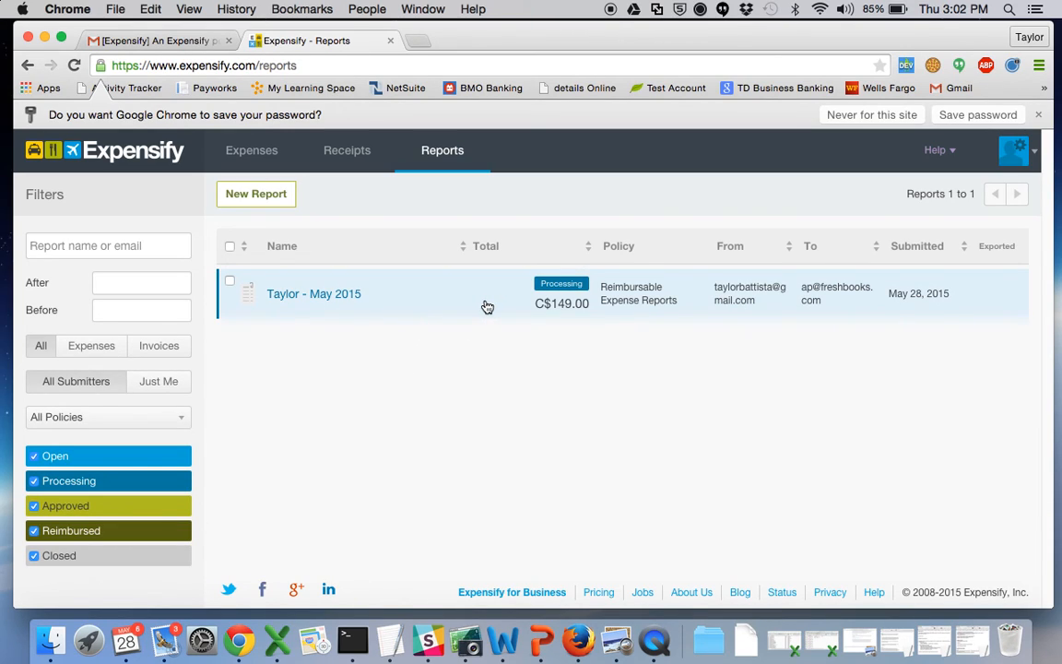